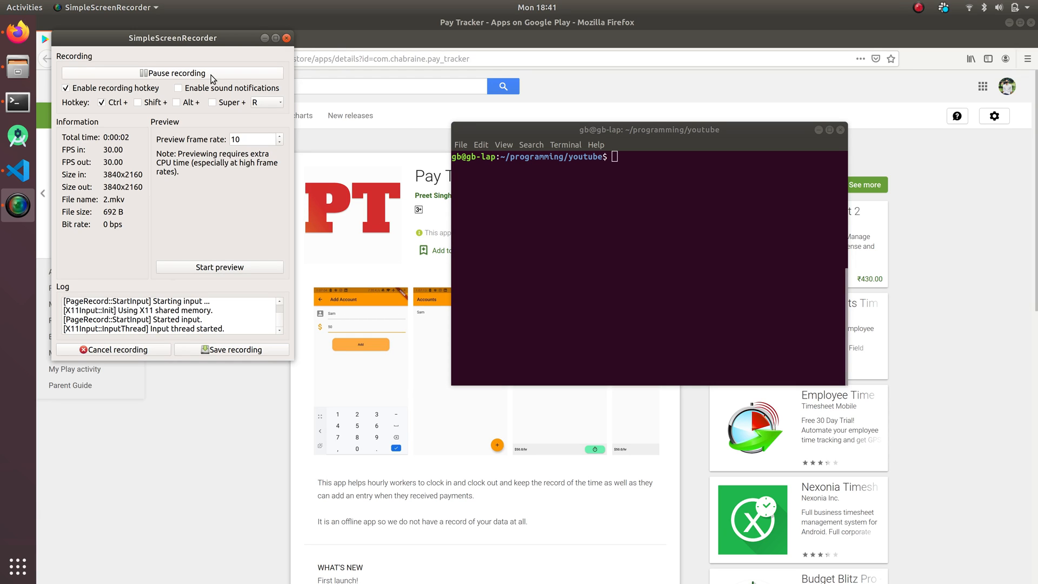
mouse_move(265, 58)
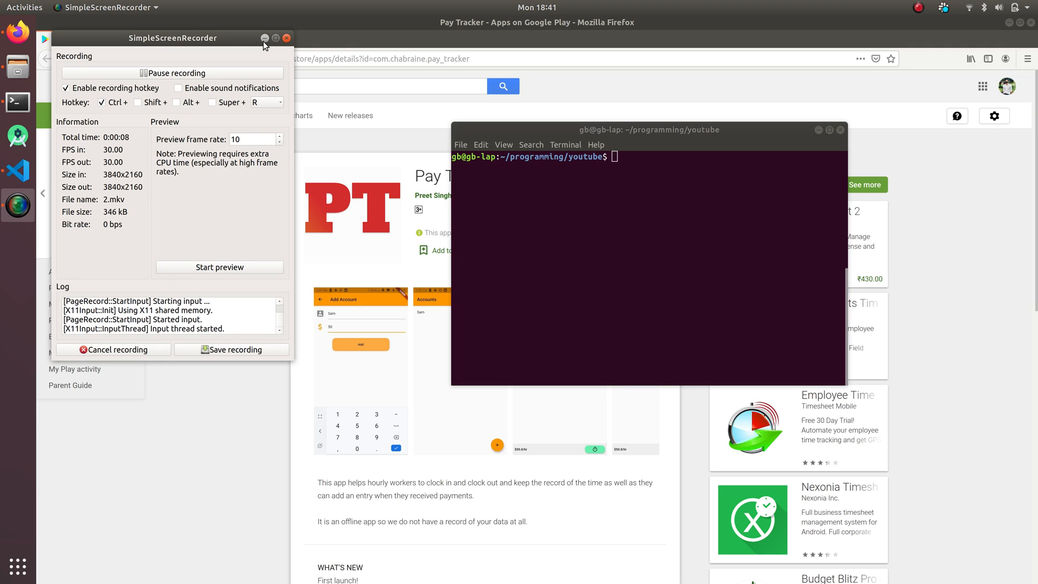
Step: Minimize the SimpleScreenRecorder window so recording continues in the background
left_click(265, 38)
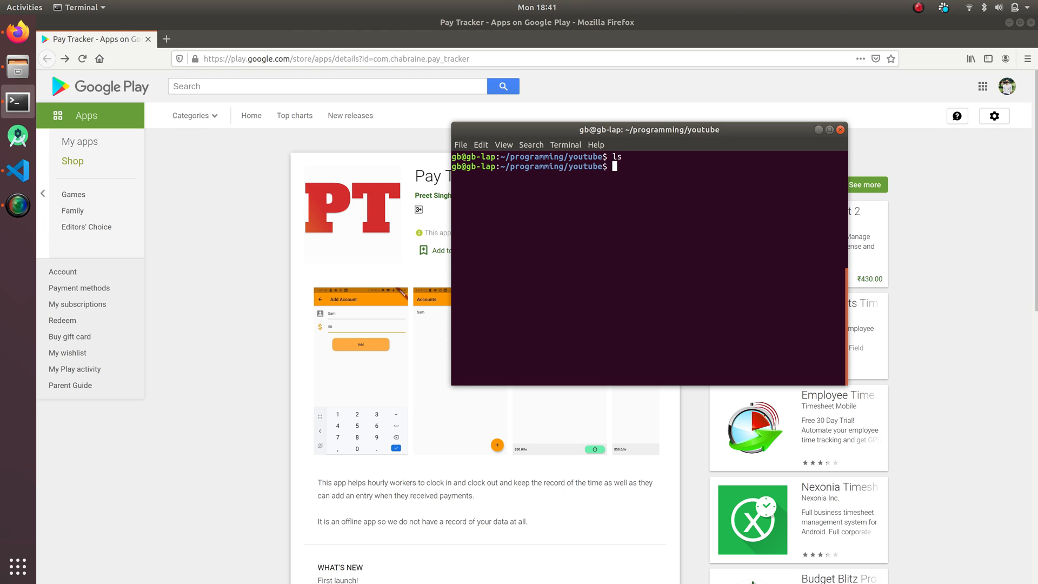
Step: Create the pay_tracker project folder with mkdir
type("mkdir")
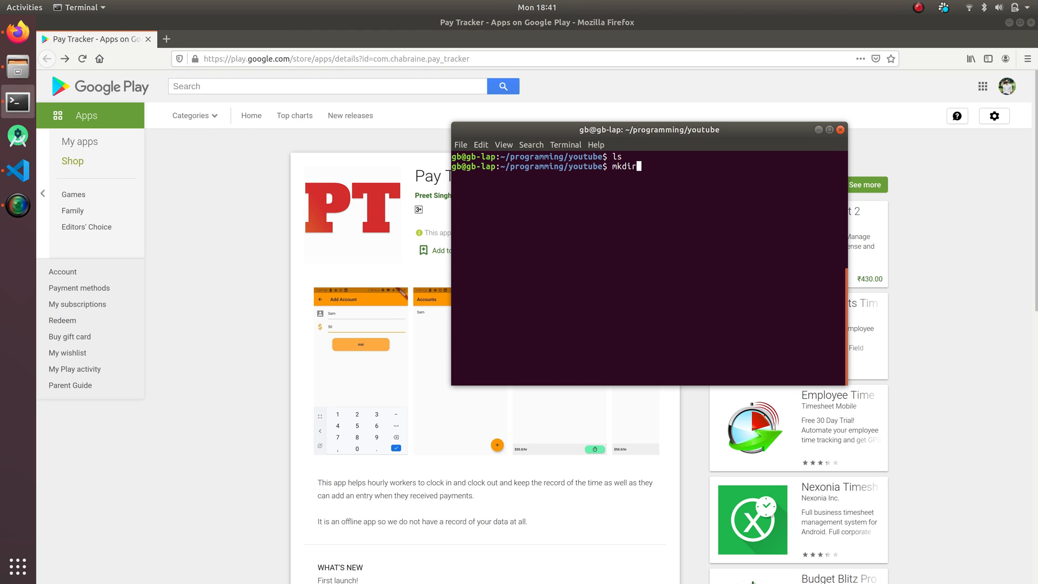
type("pa")
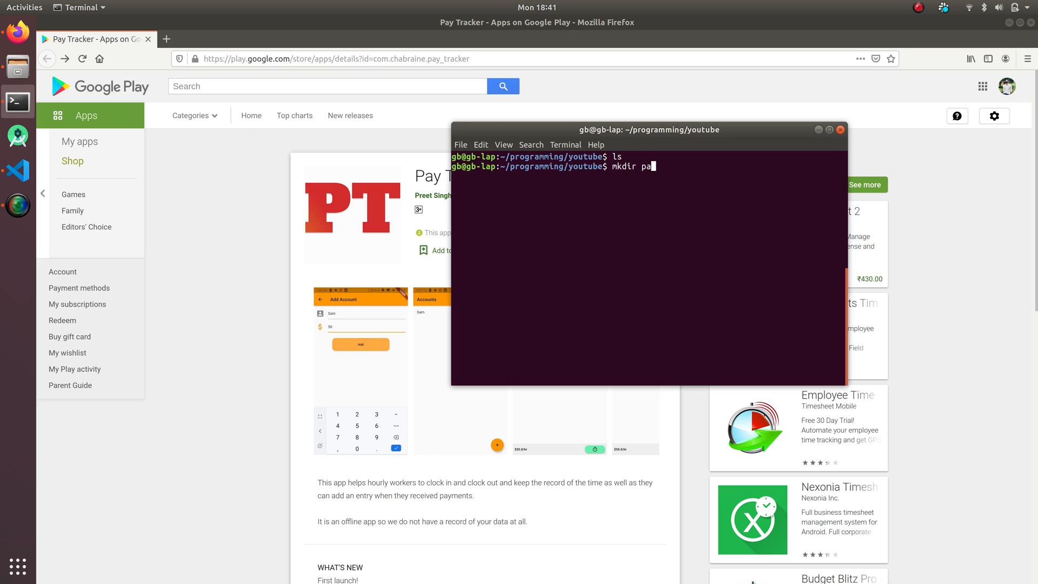
type("y_tracker")
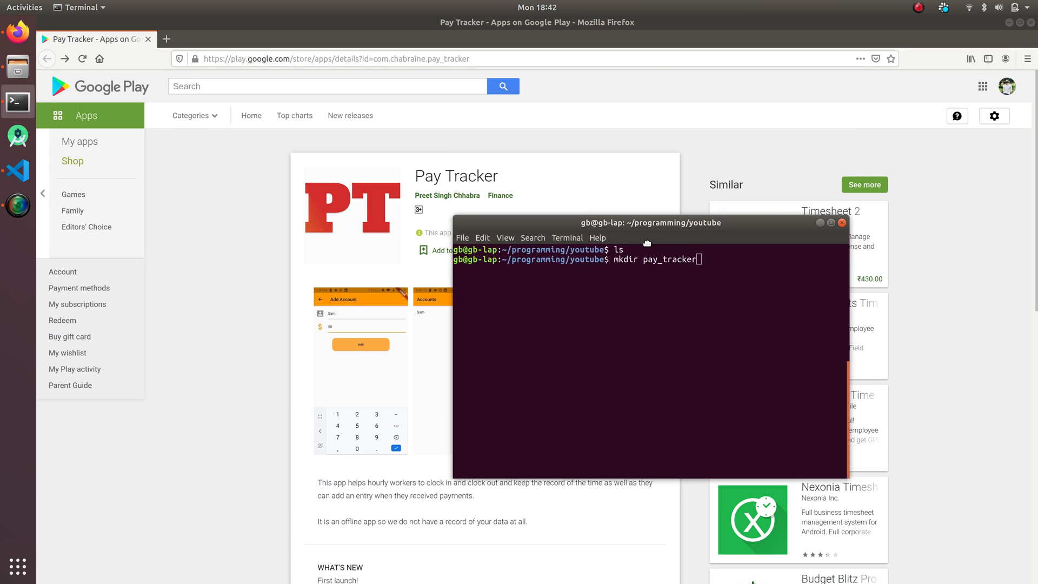
key("Return")
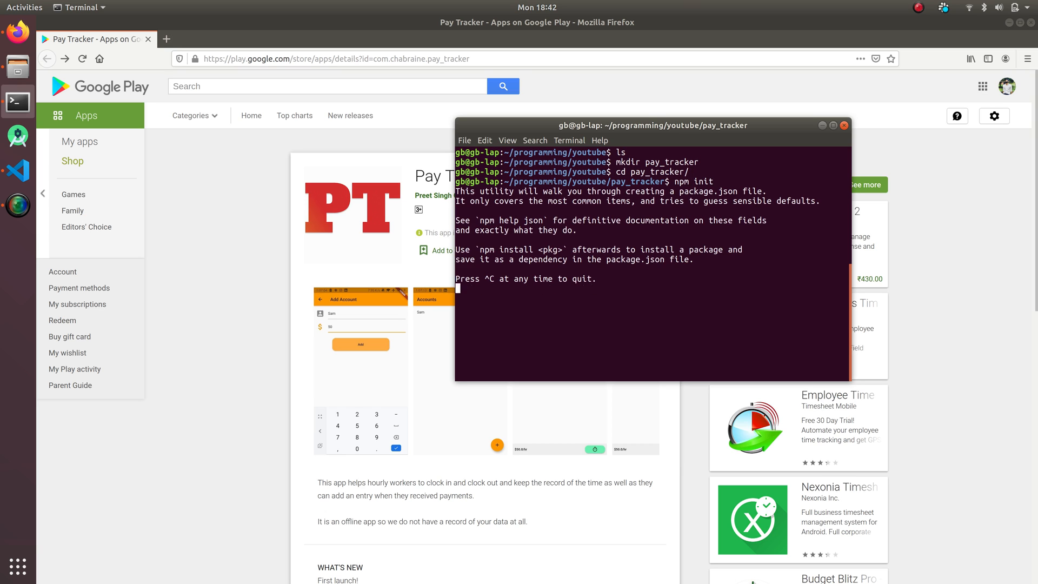
Step: Run npm init with default values and author 'Coder isngh'
key("Return")
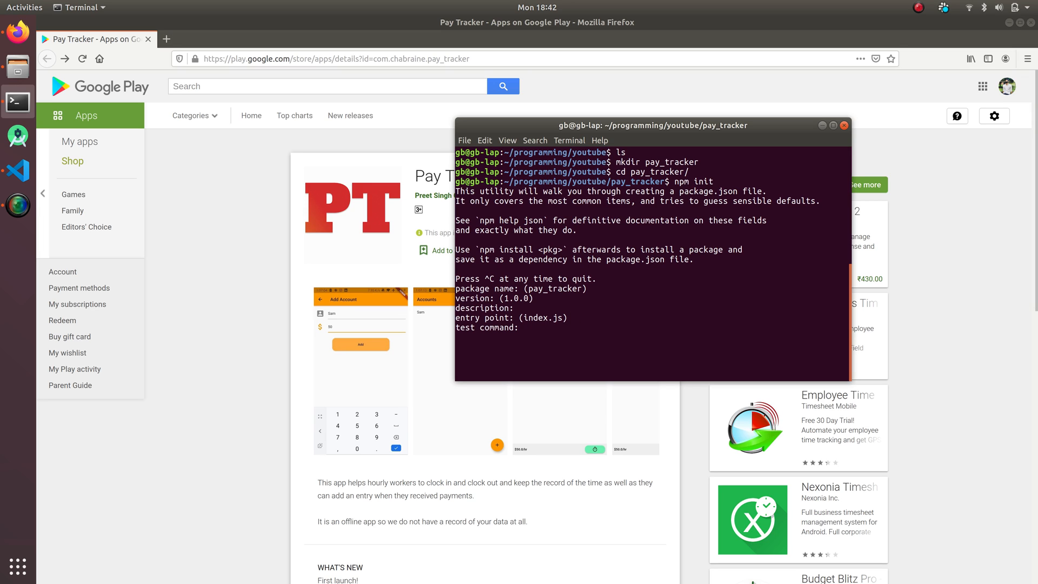
key("Return")
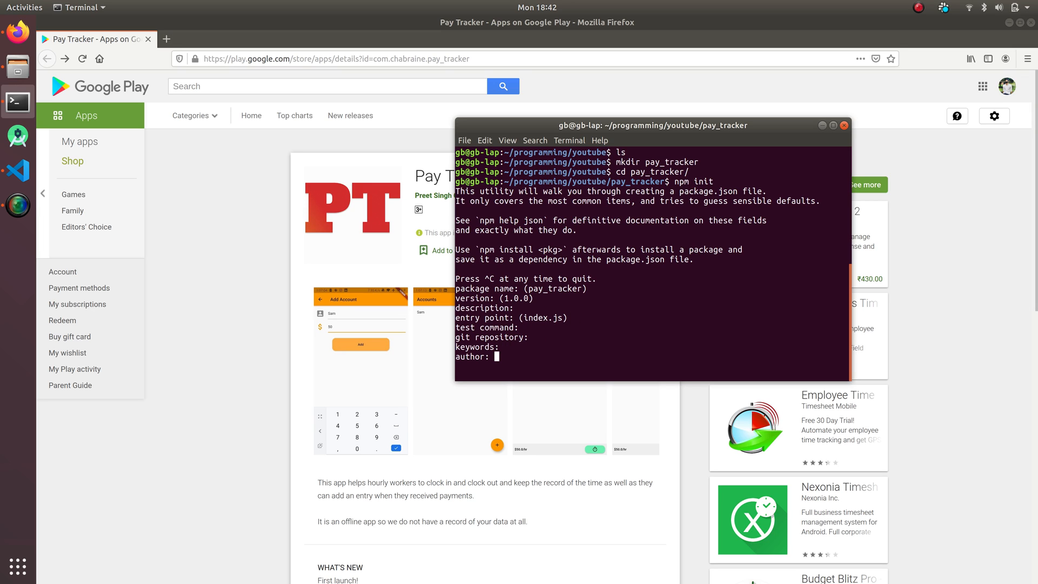
type("Coder isngh")
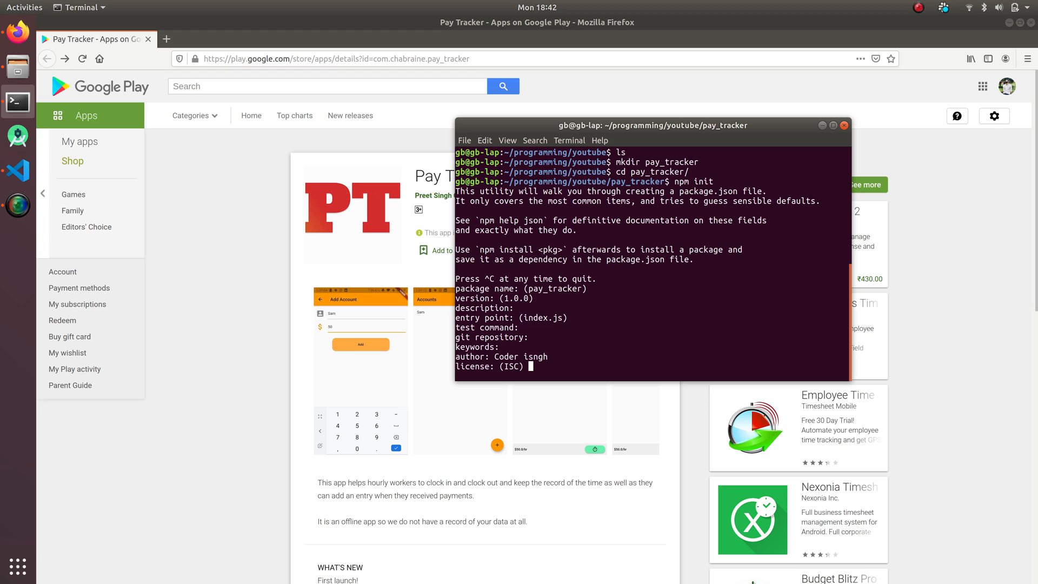
key("Return")
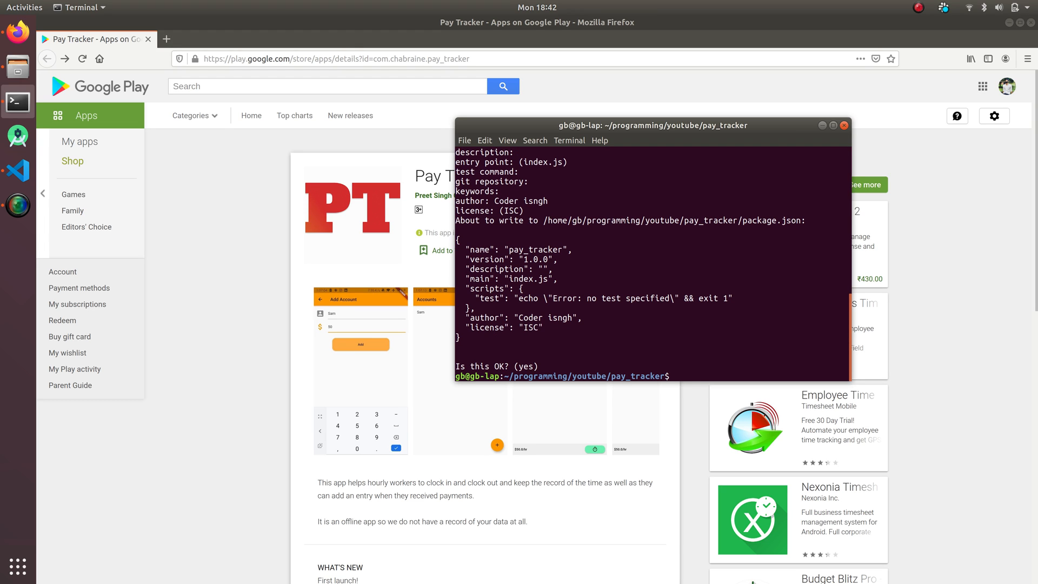
Step: Install the express package with npm i express
type("npm i e")
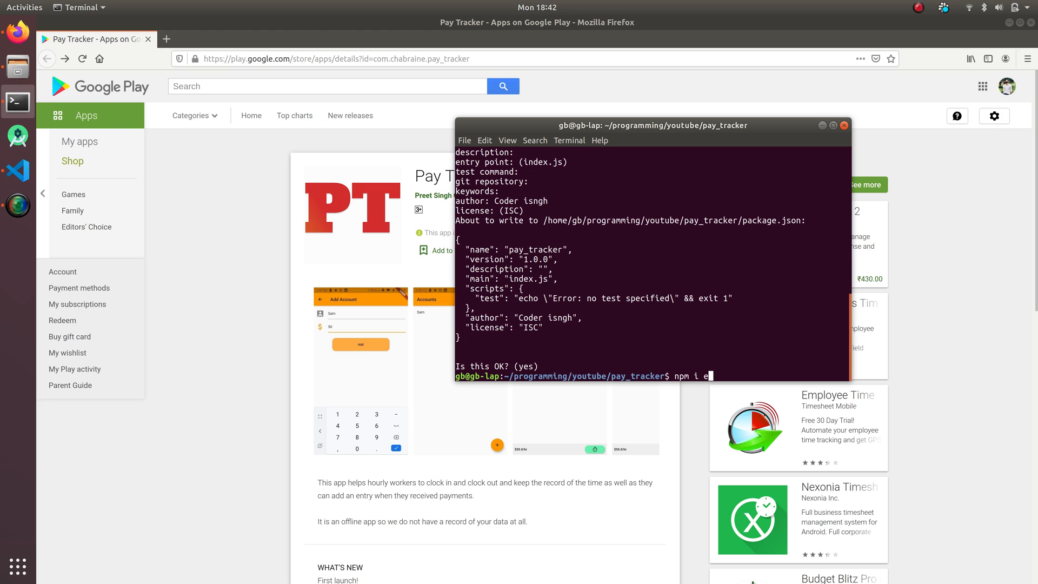
type("xpress")
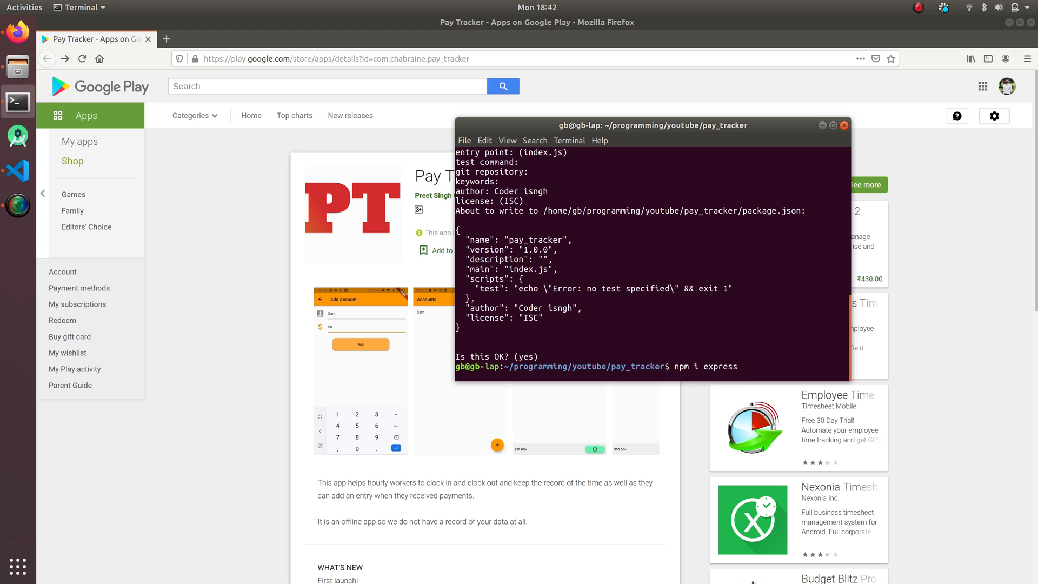
key("Return")
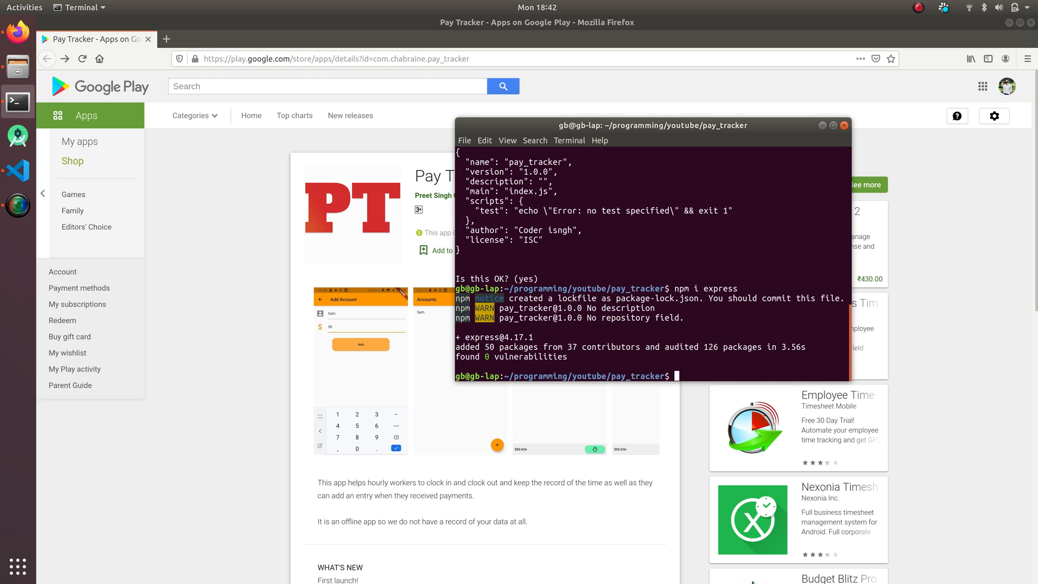
Step: Install jwt-then, pg and pg-hstore in one npm i command
type("npm i")
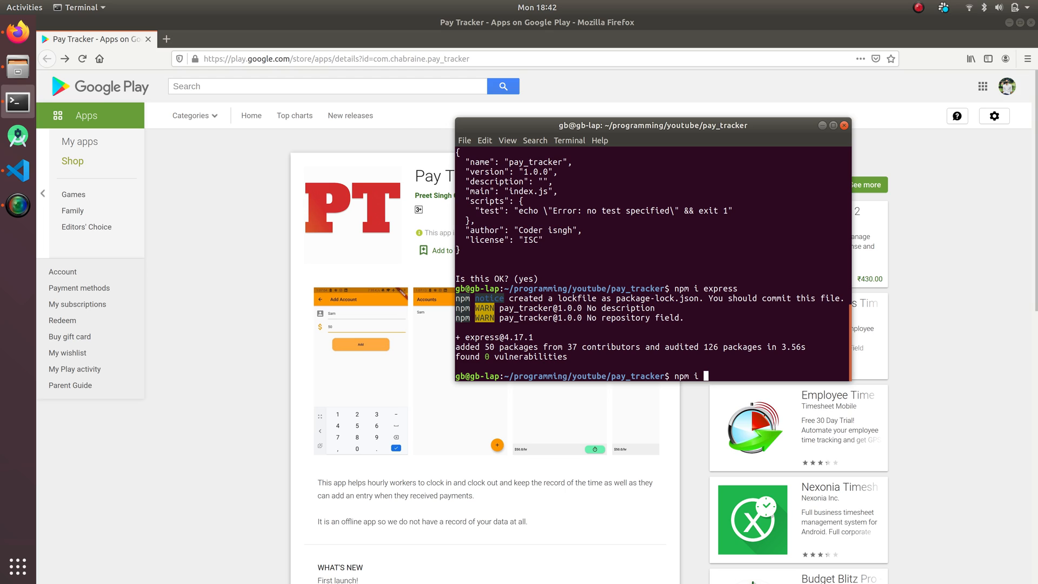
type("jwt-t")
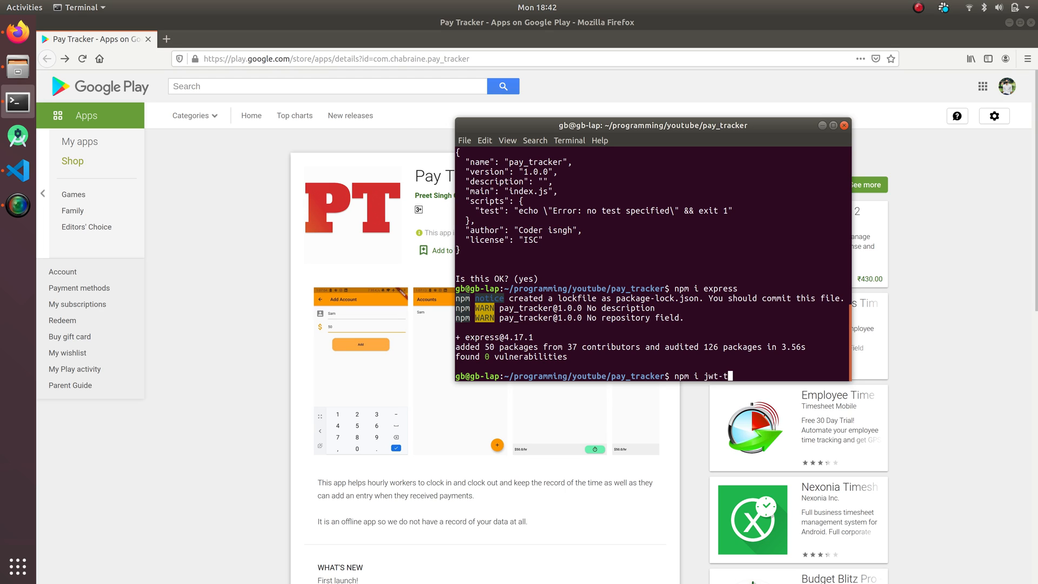
type("hen")
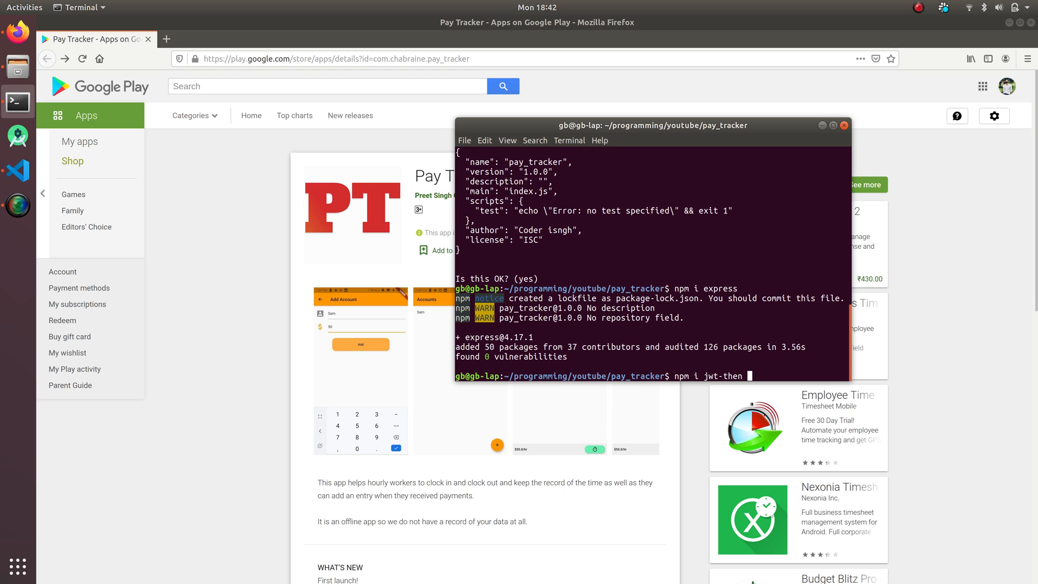
type("pg pg-")
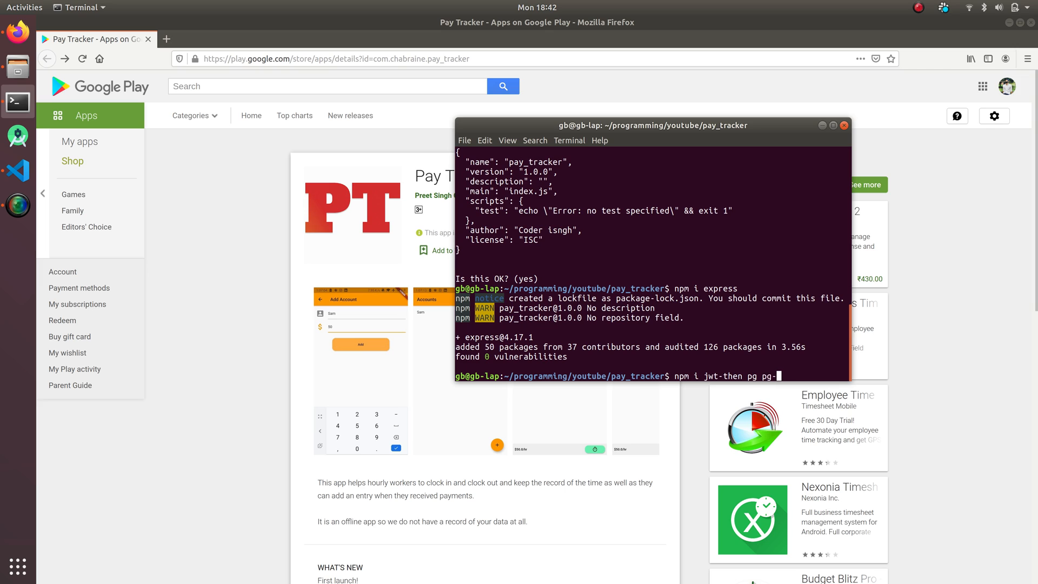
type("store")
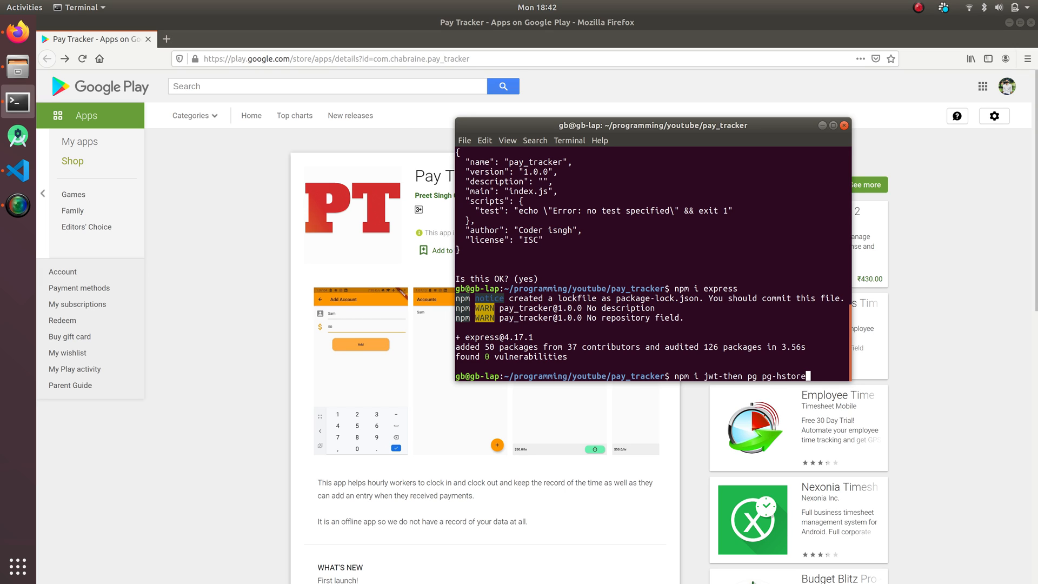
key("Return")
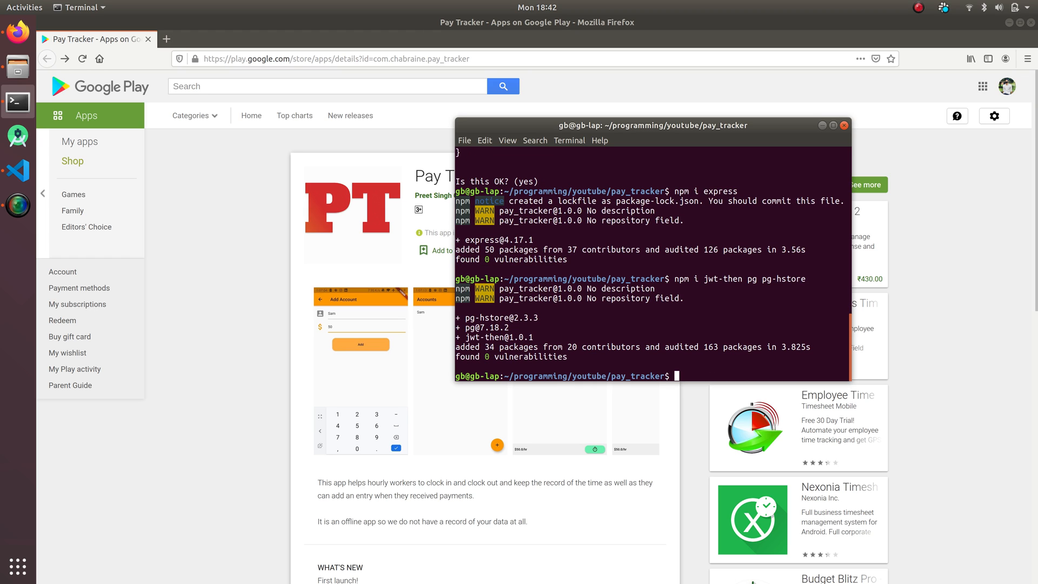
type("npm i jwt-then pg pg-hstore")
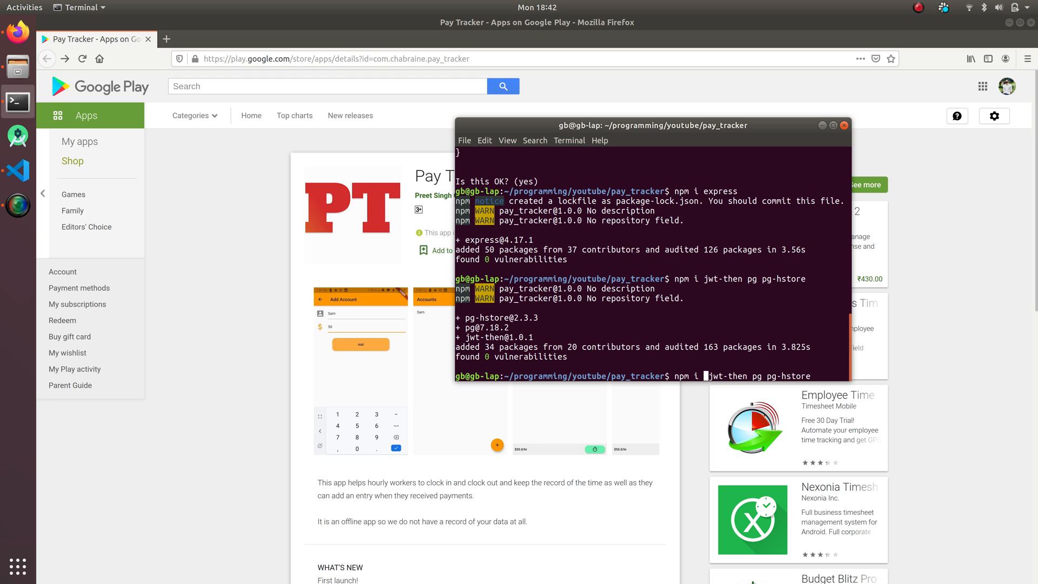
type("--save-dev")
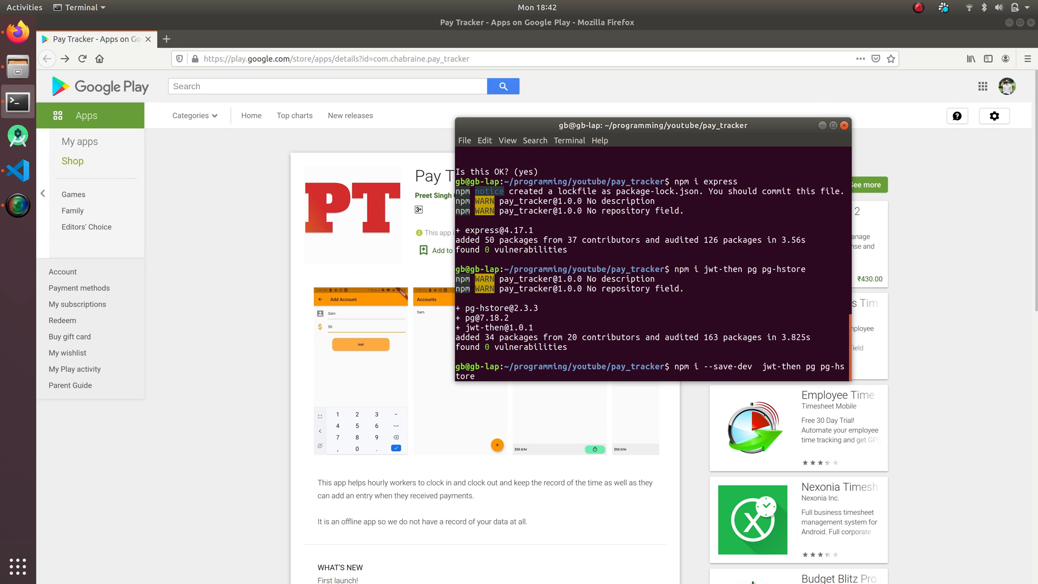
type("@types/")
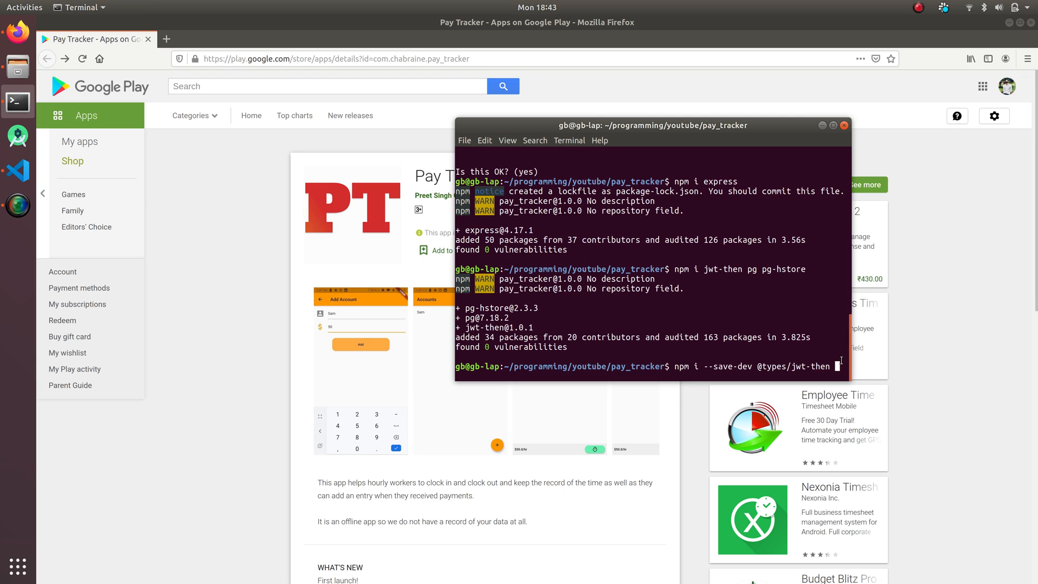
type("@types/bluebird")
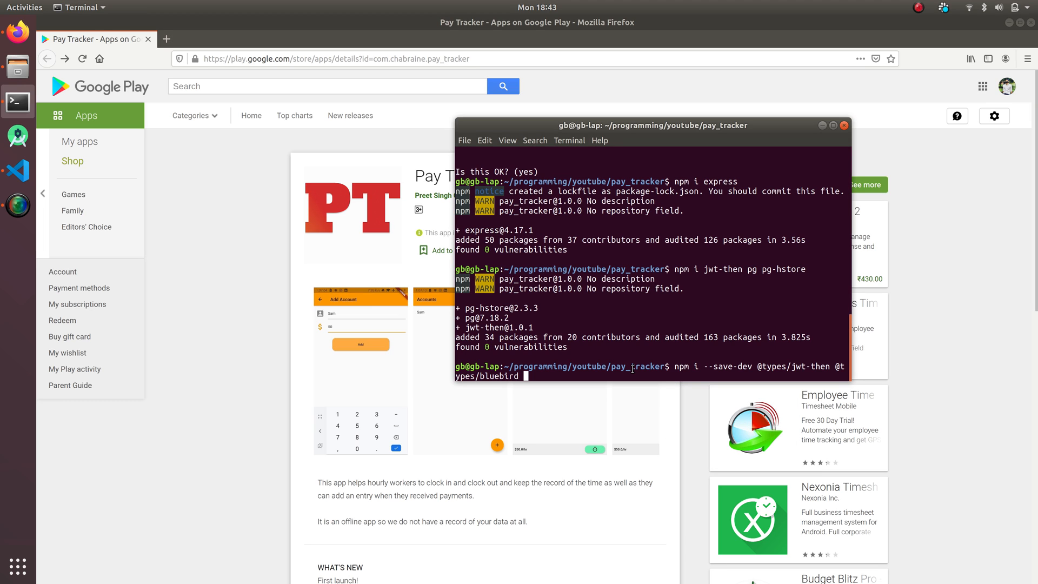
type("@types/jwt-then")
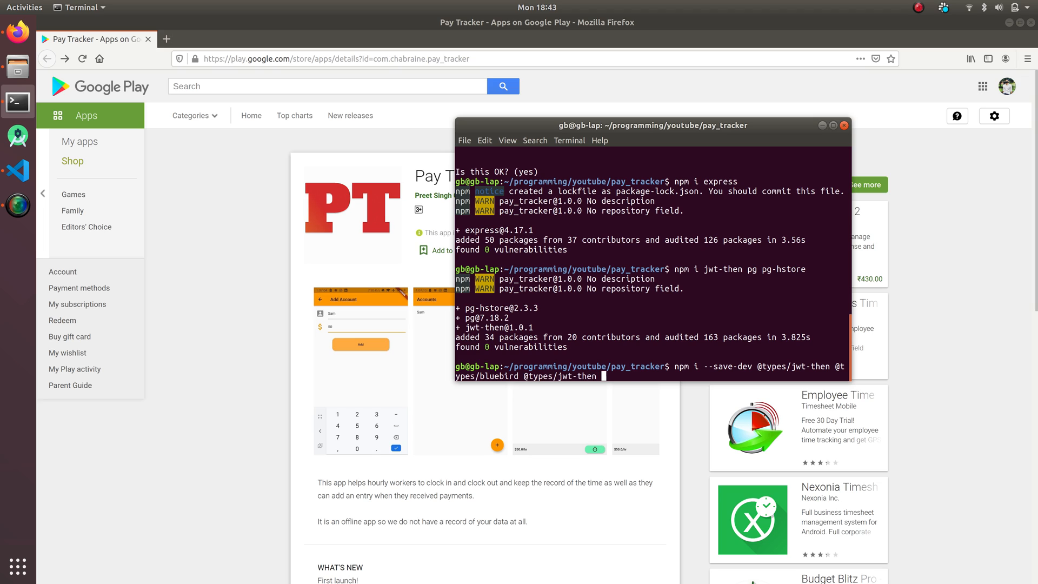
key("BackSpace")
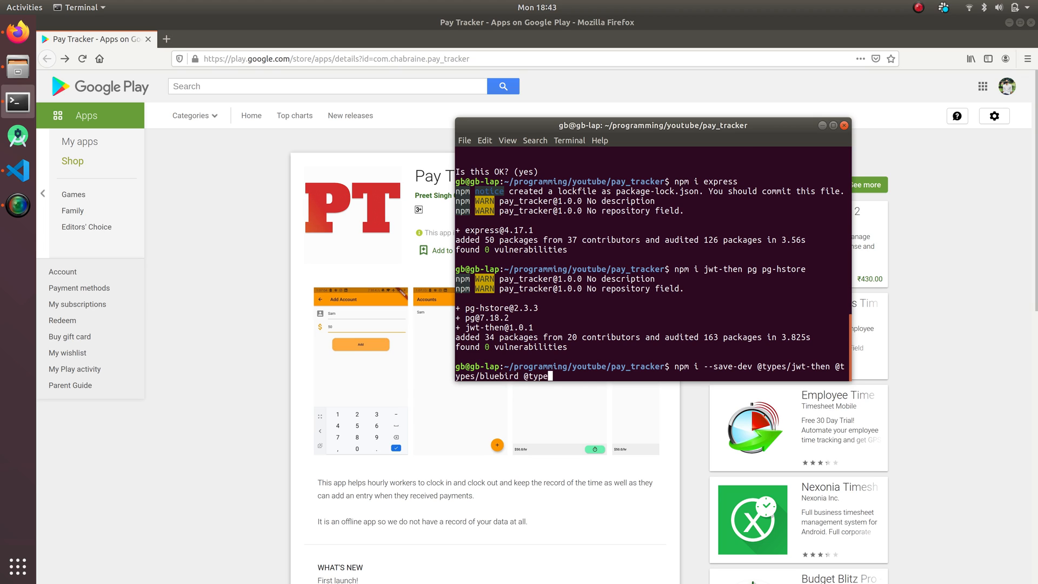
key("BackSpace")
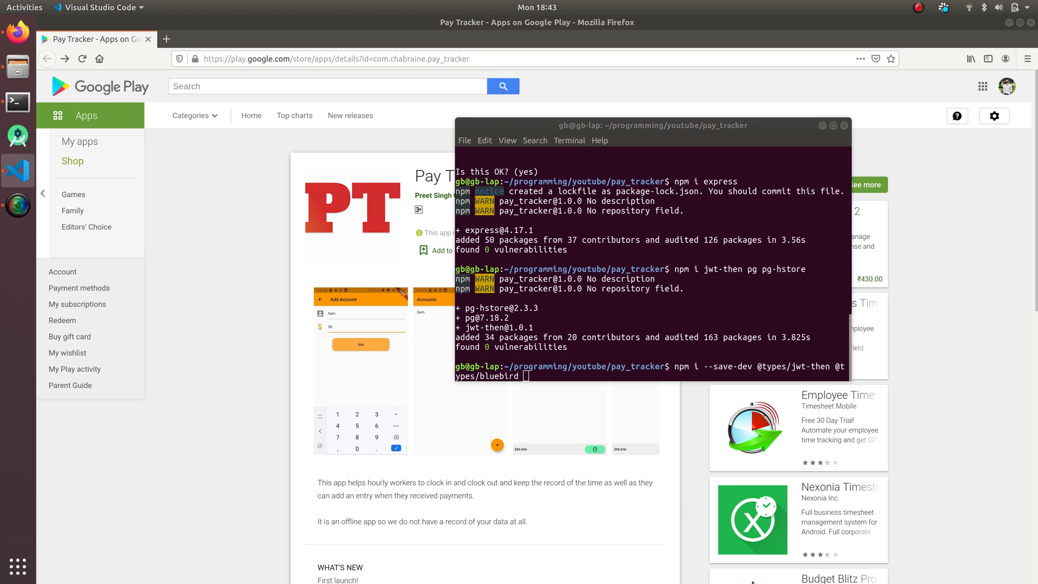
mouse_move(965, 303)
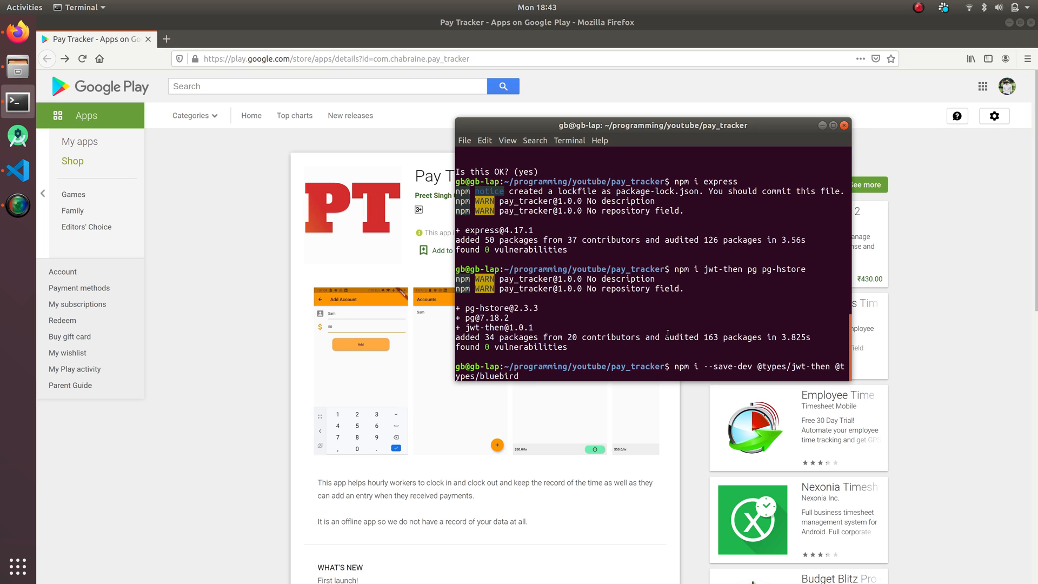
type("@types/validator")
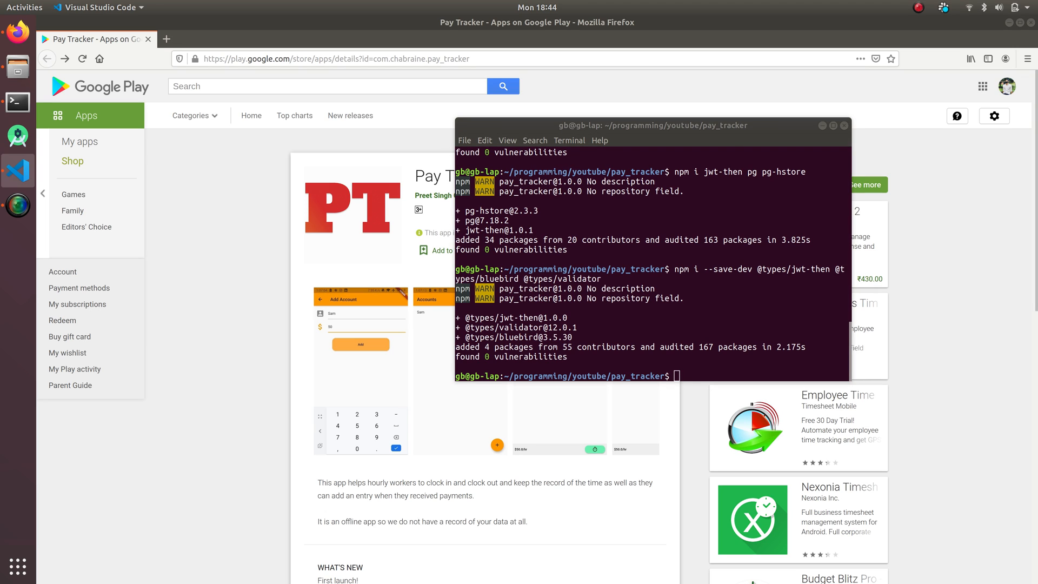
Step: Install reflect-metadata, sequelize and sequelize-typescript, then launch VS Code with code
left_click(656, 375)
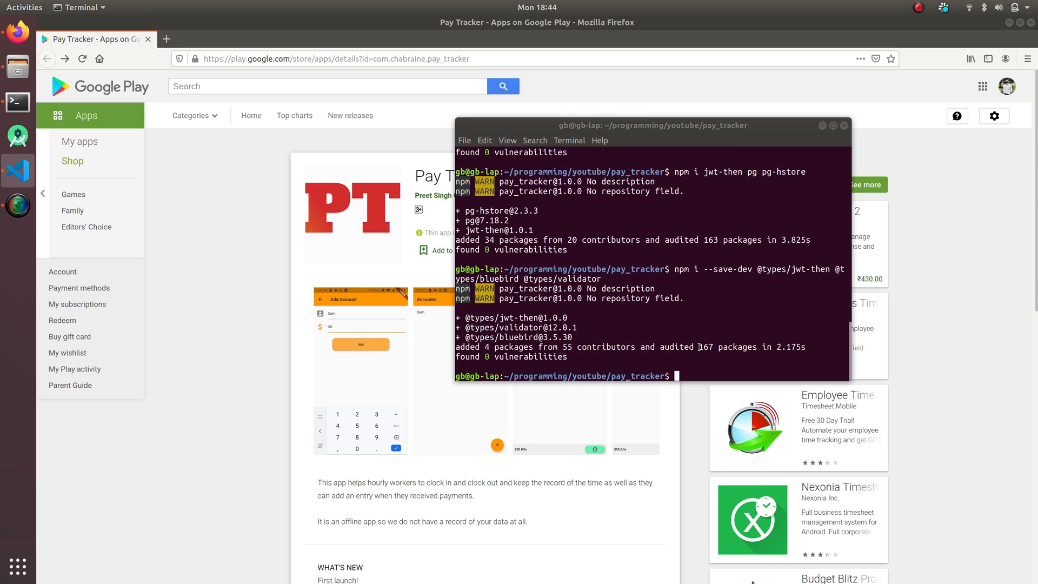
type("npm i")
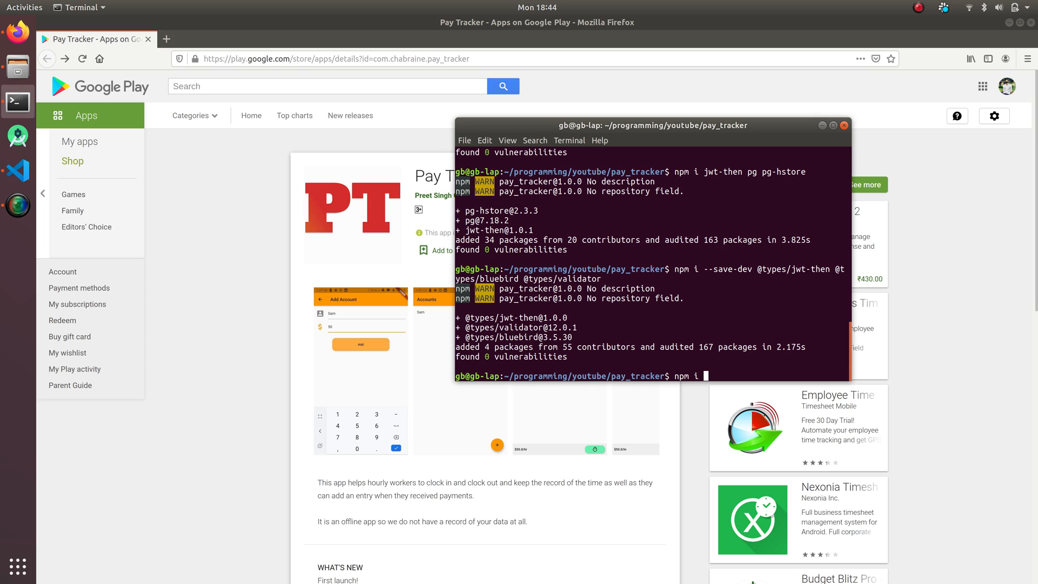
type("reflect-metadata")
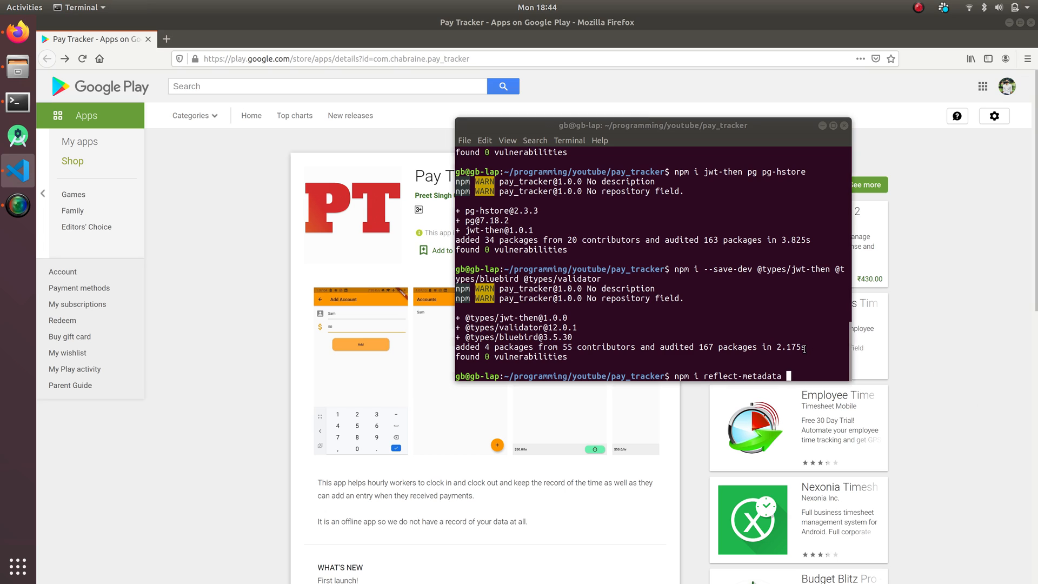
type("sequelize")
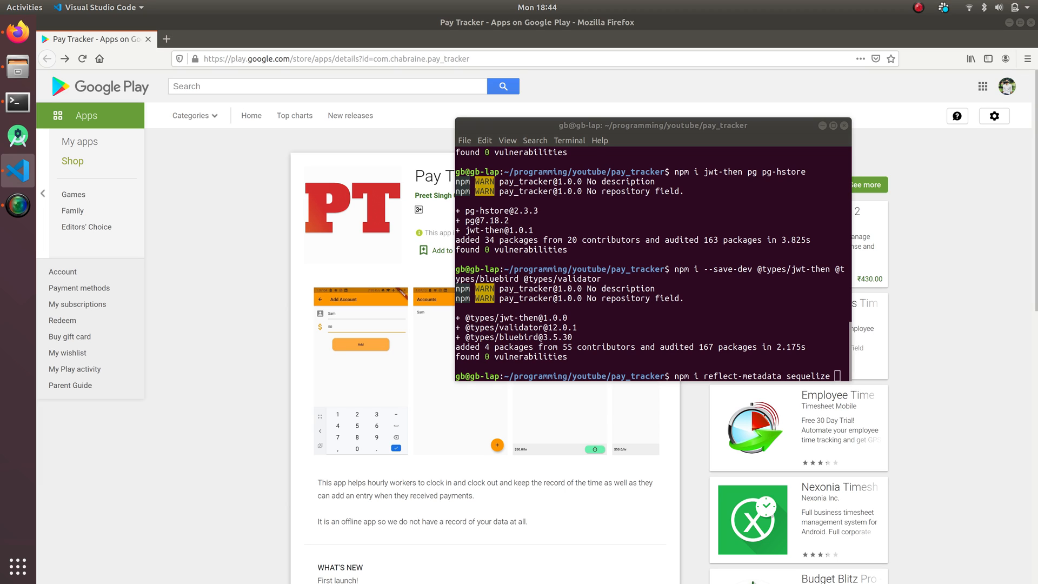
left_click(654, 265)
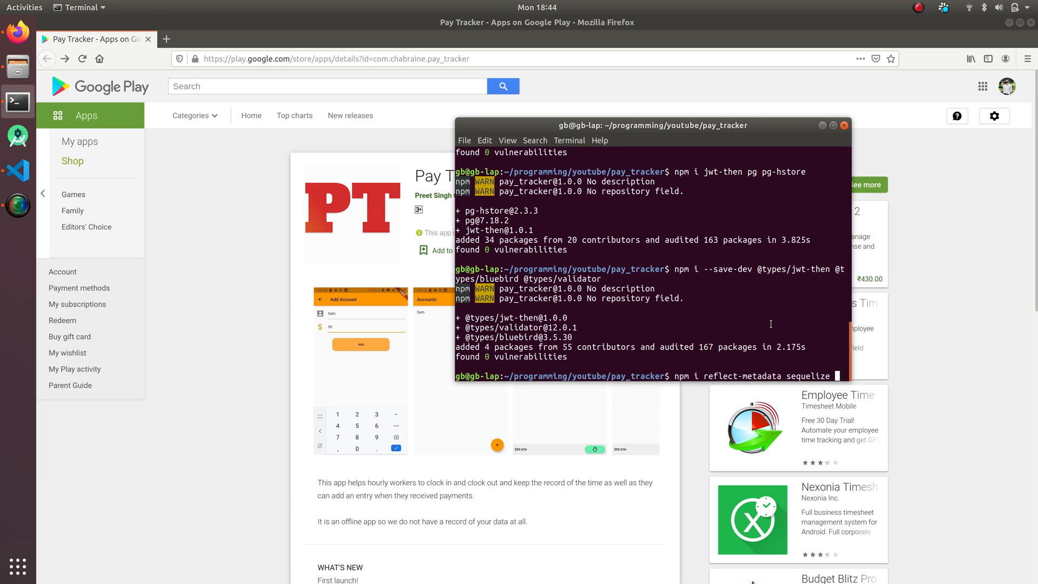
type("sequelize-typescript")
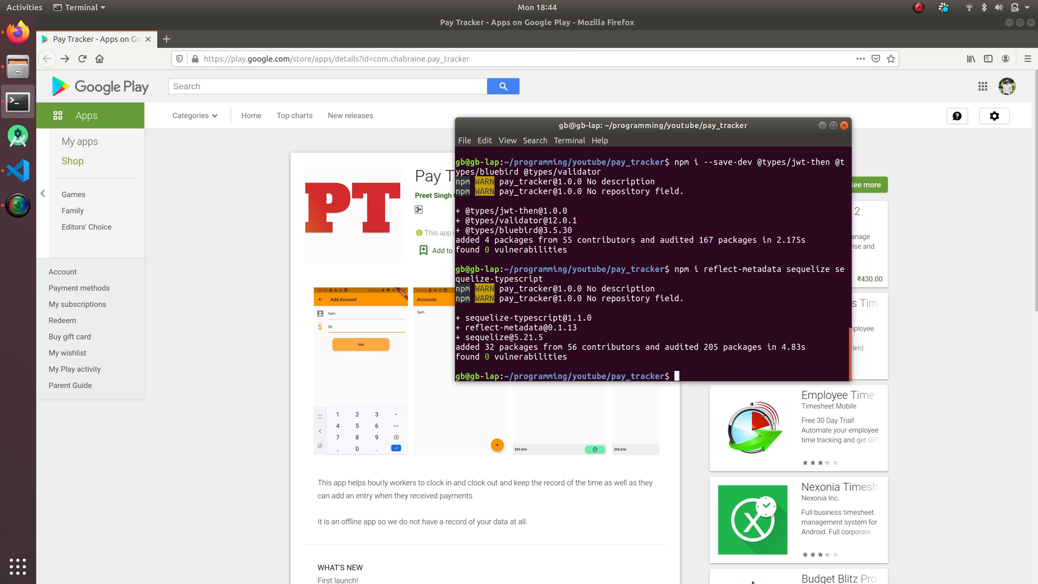
type("co")
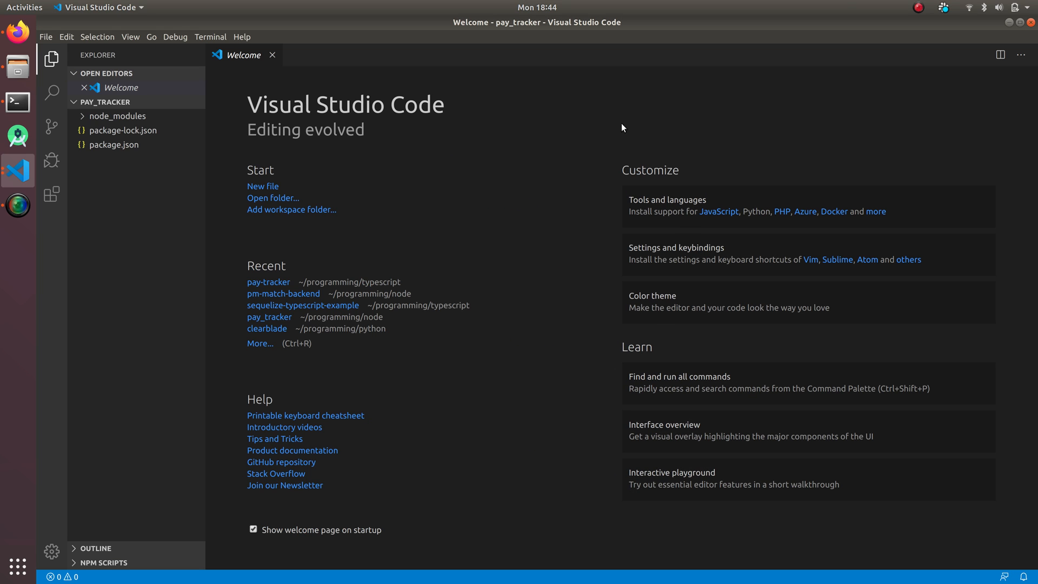
mouse_move(142, 101)
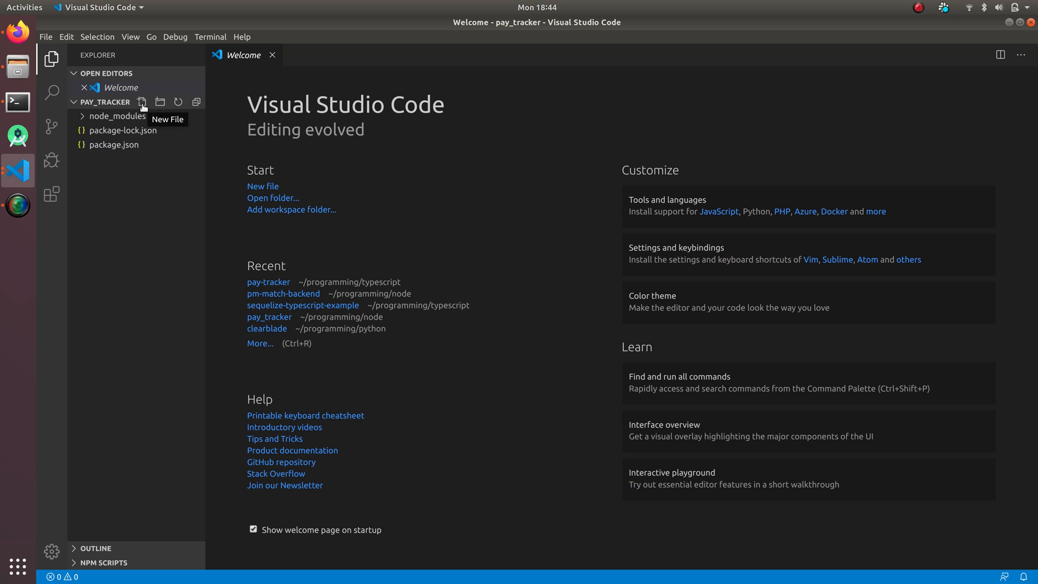
Step: Create a folder named src under PAY_TRACKER in the Explorer
left_click(142, 101)
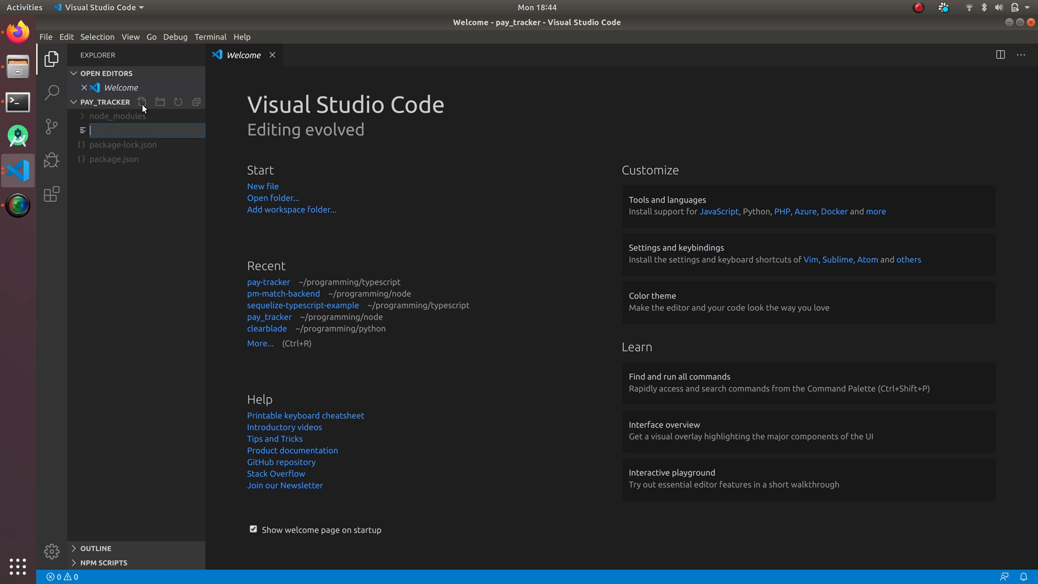
type("src")
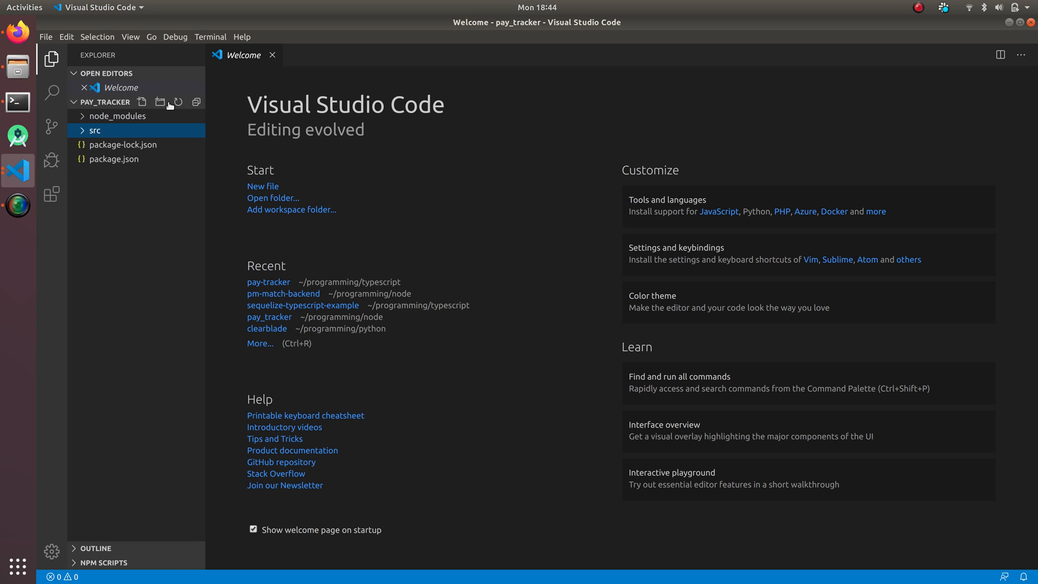
left_click(142, 101)
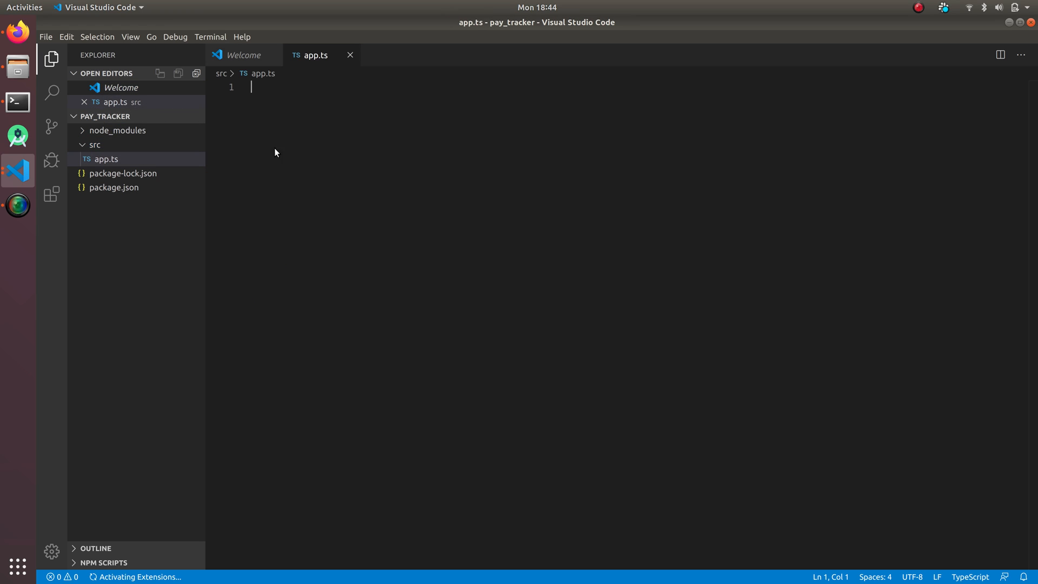
mouse_move(297, 151)
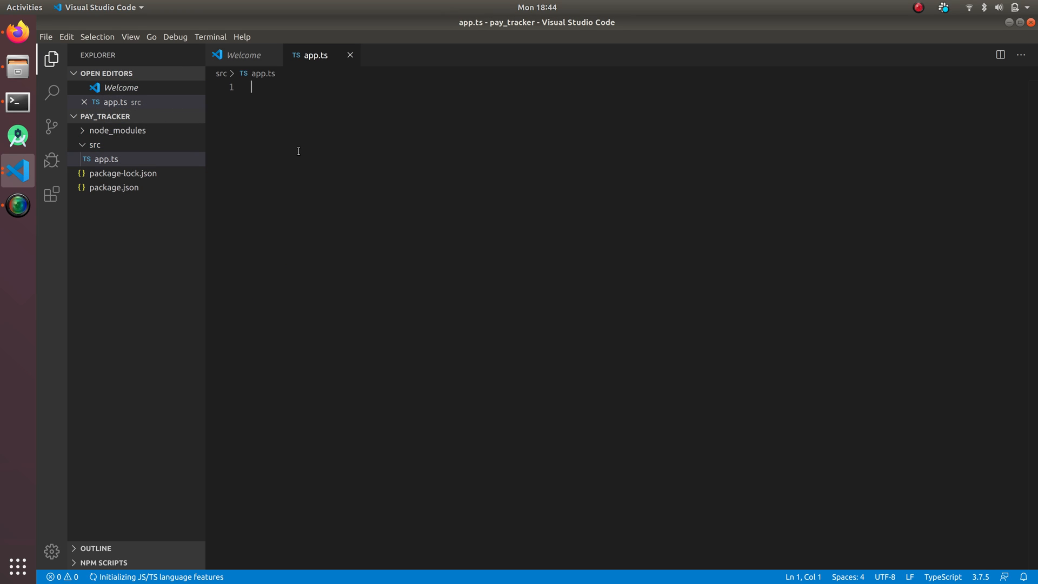
Step: Write import * as express from "express" and const app = express() in app.ts
type("import")
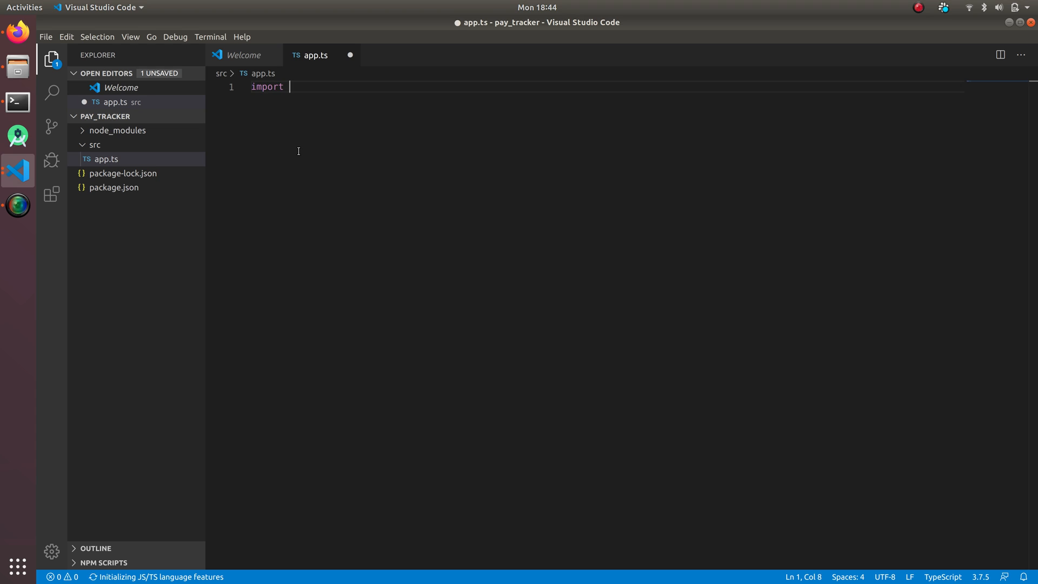
type("* as e")
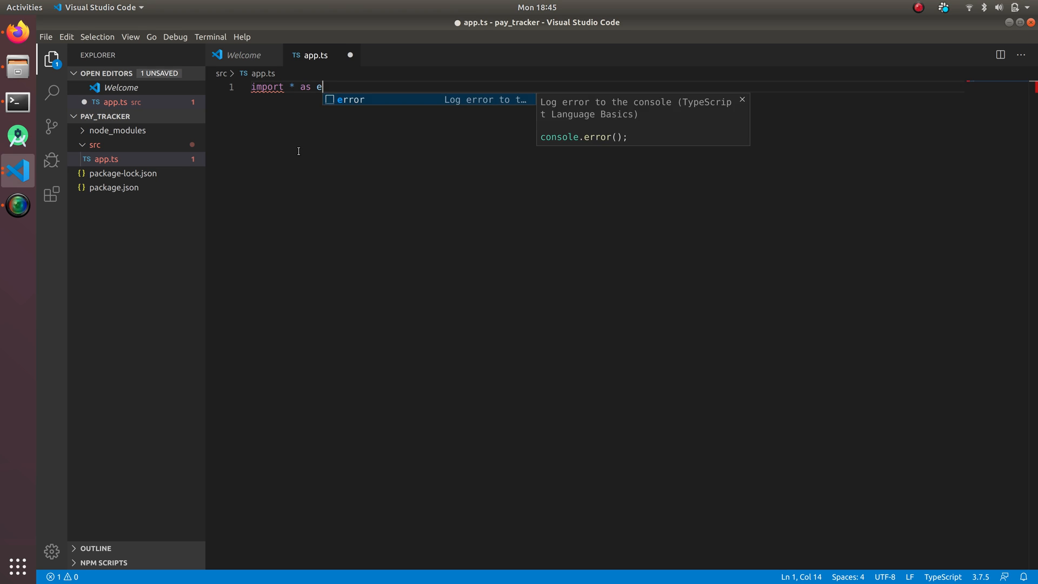
type("xpress f")
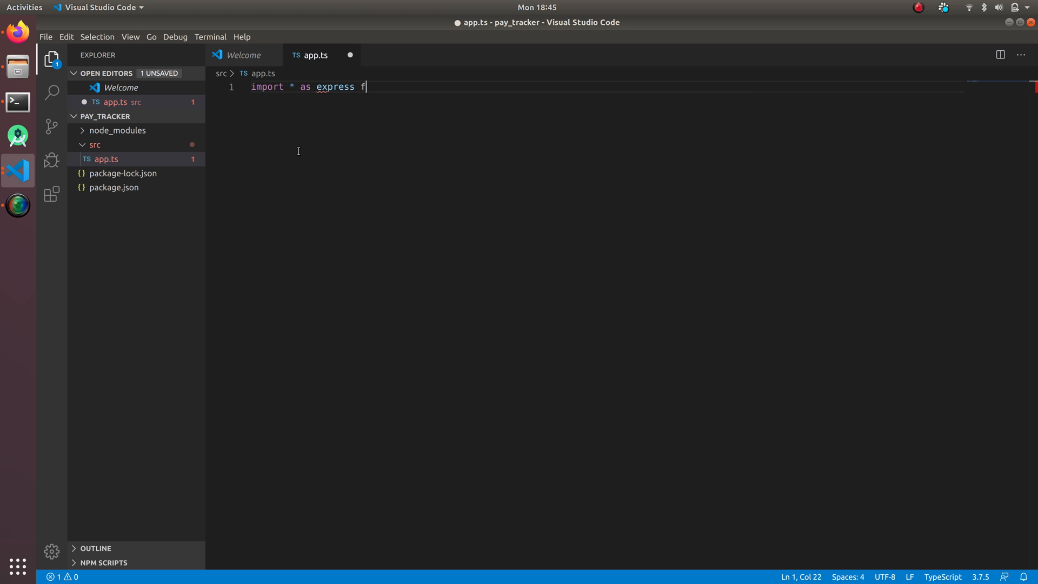
type("rom \"ec")
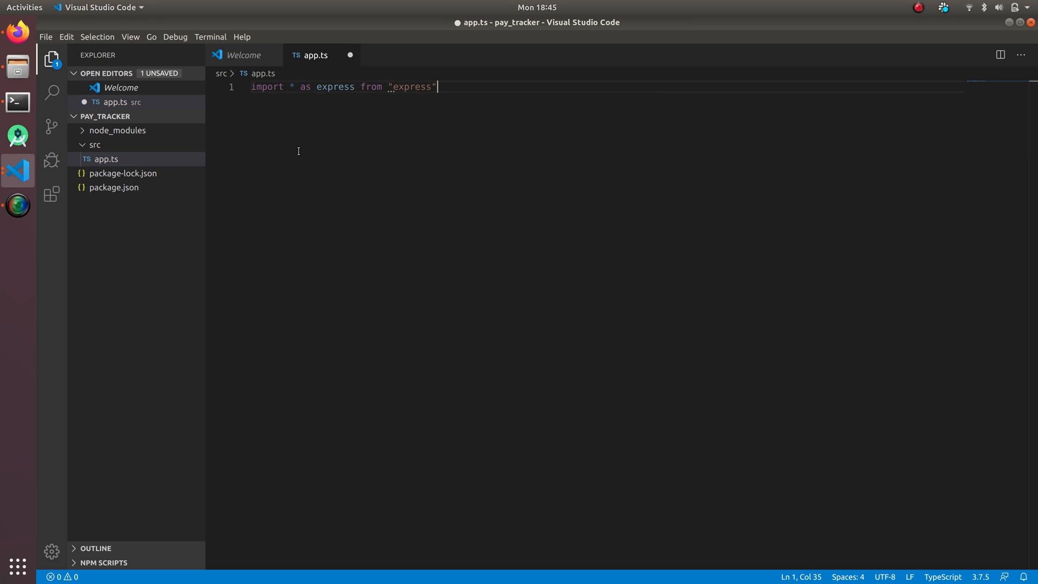
key("Return")
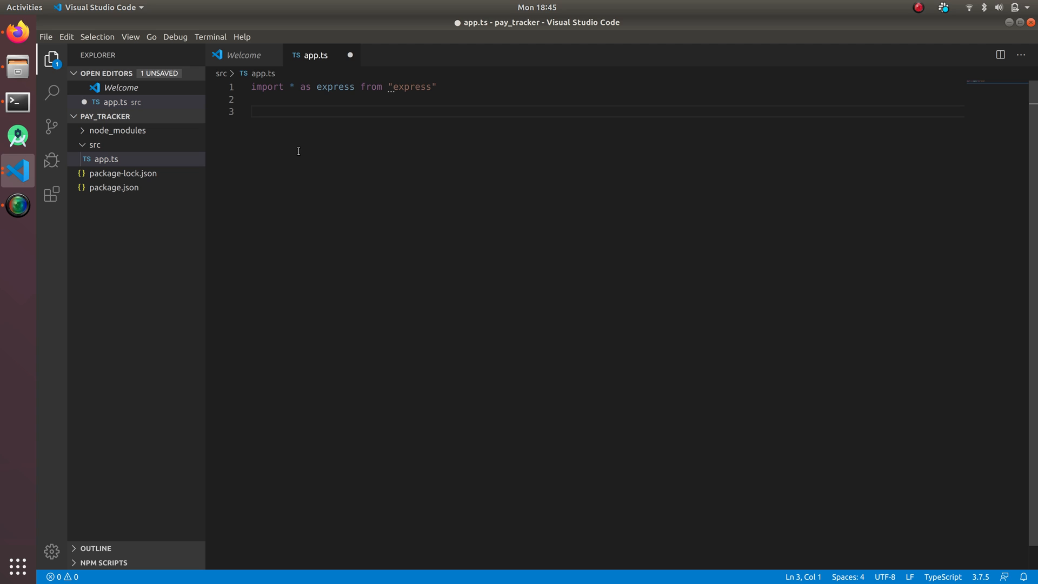
type("app =e")
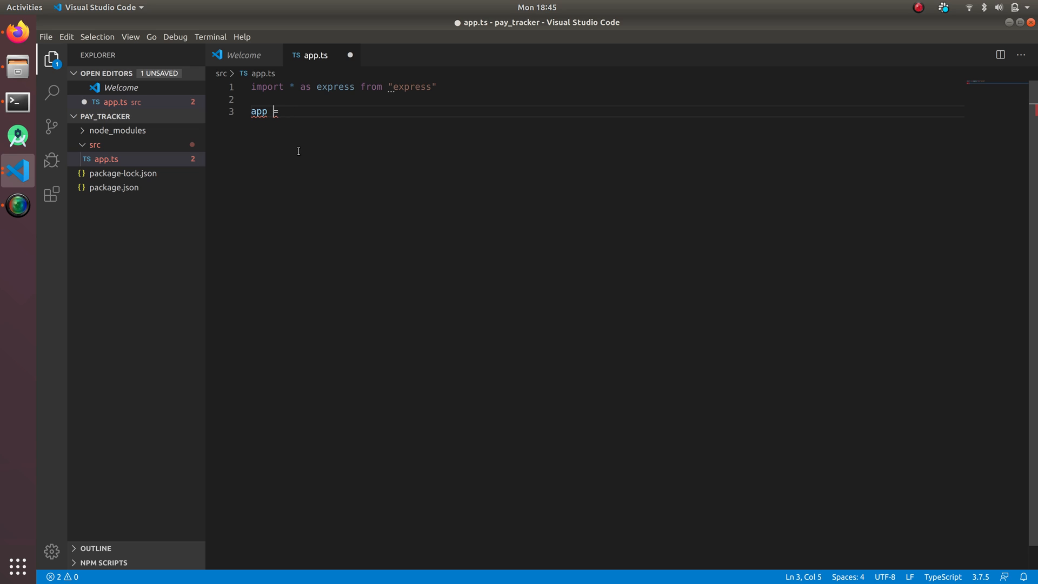
type("const")
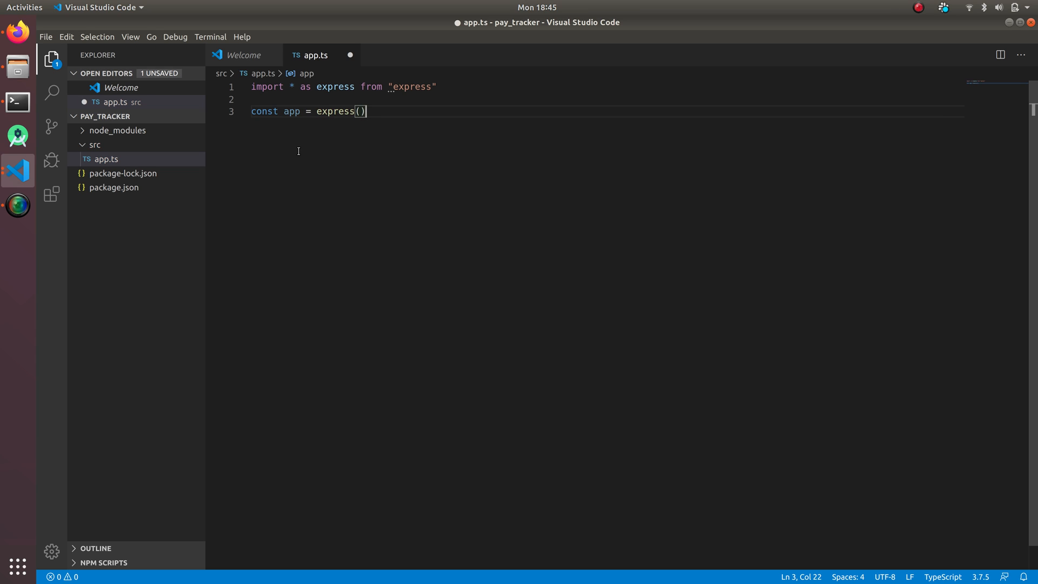
type("a")
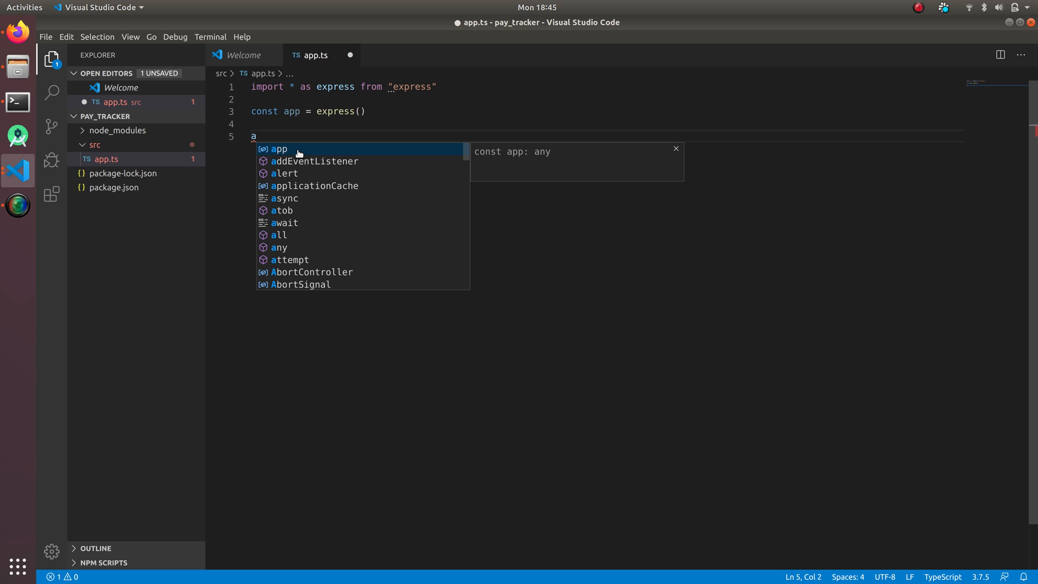
type("pp.li")
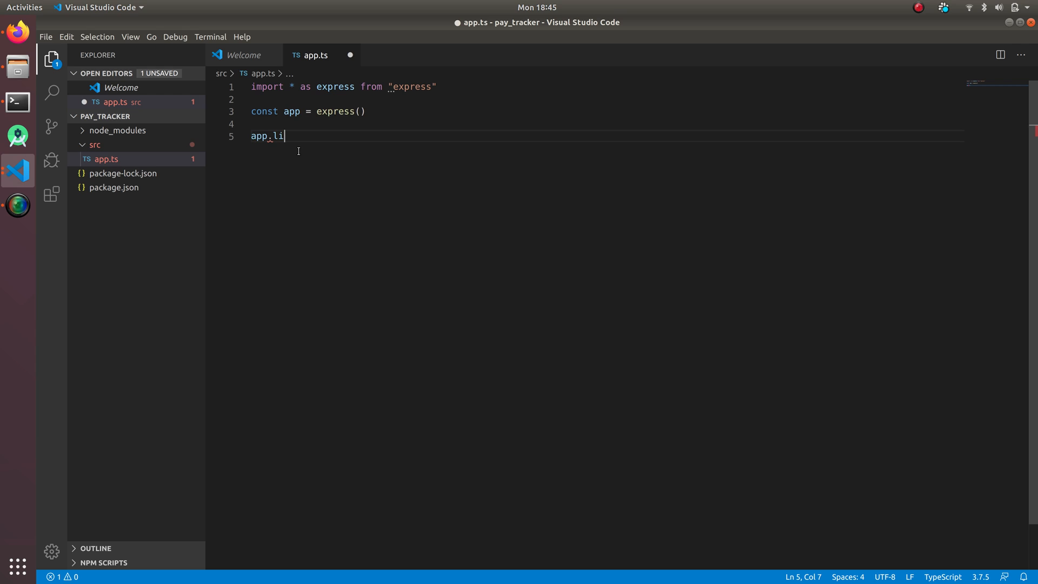
type("ste")
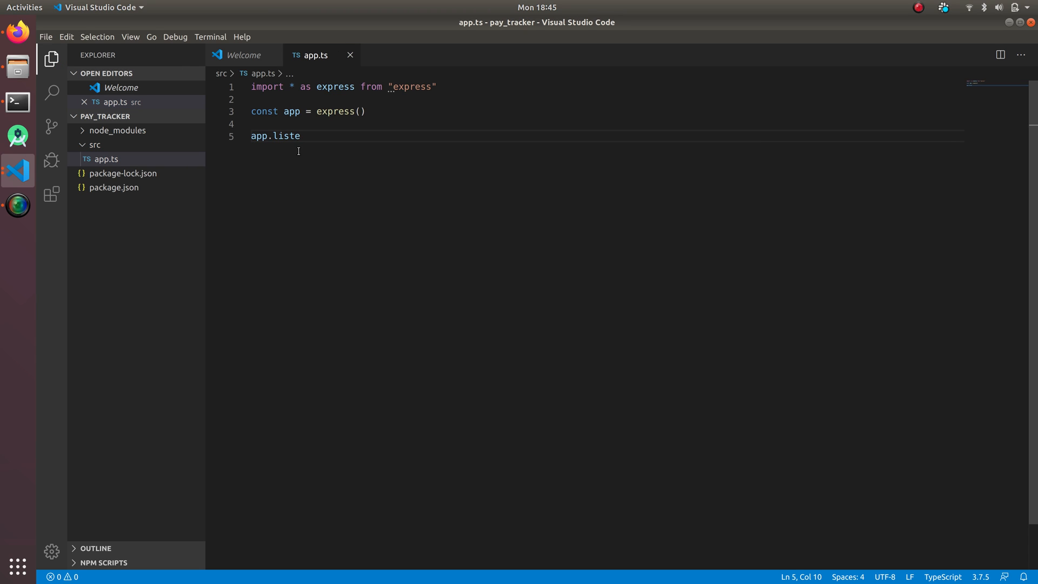
type("n")
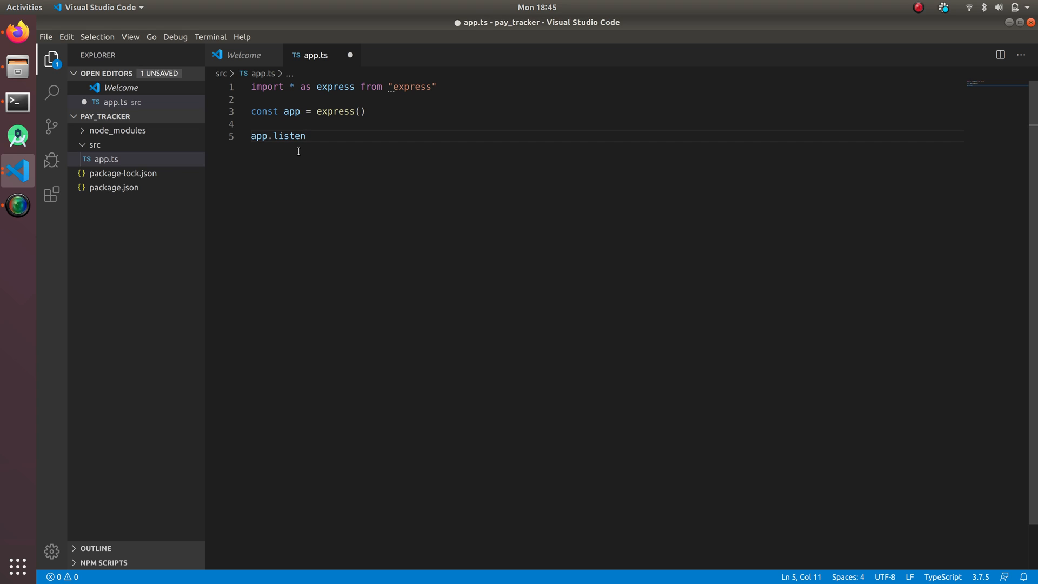
type("(8080)")
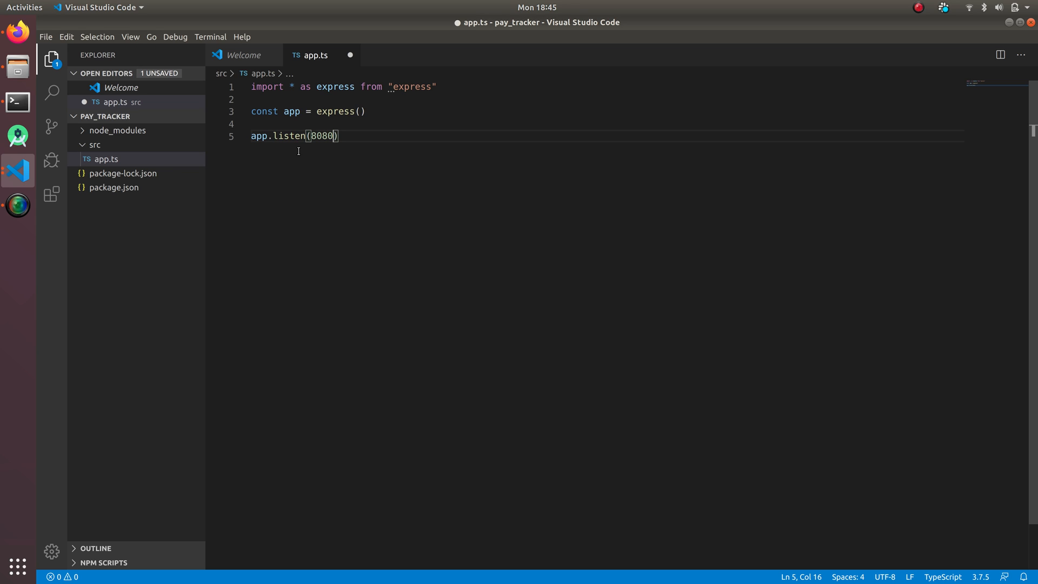
type(", ()")
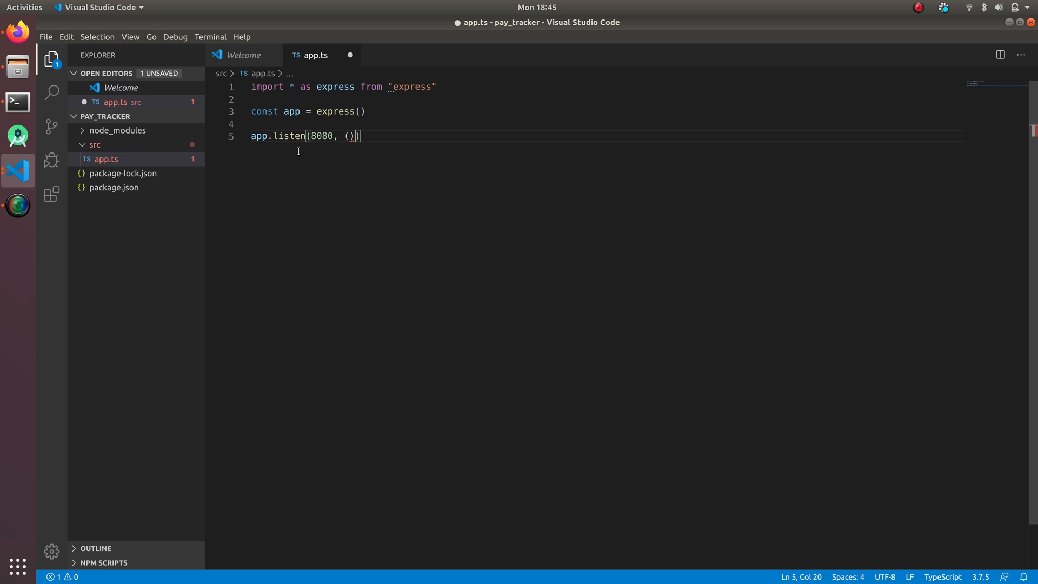
type("=> {")
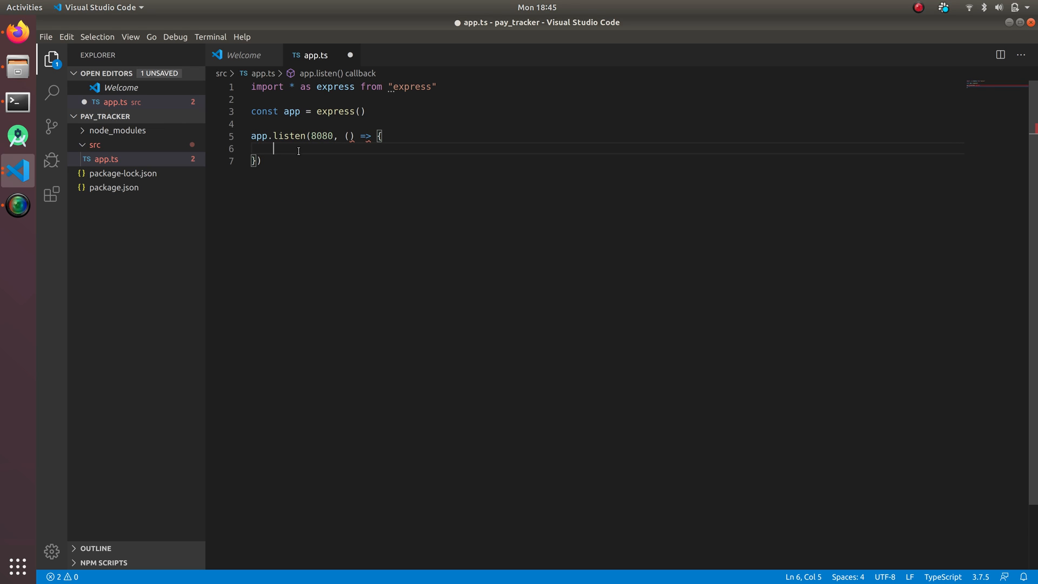
type("console.log(`")
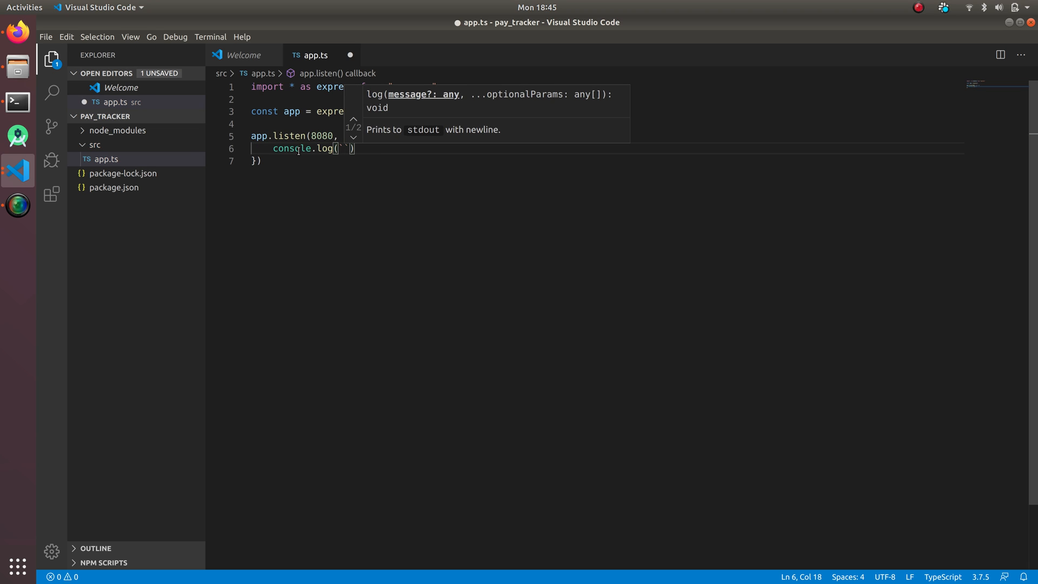
type("App runing at http://loc")
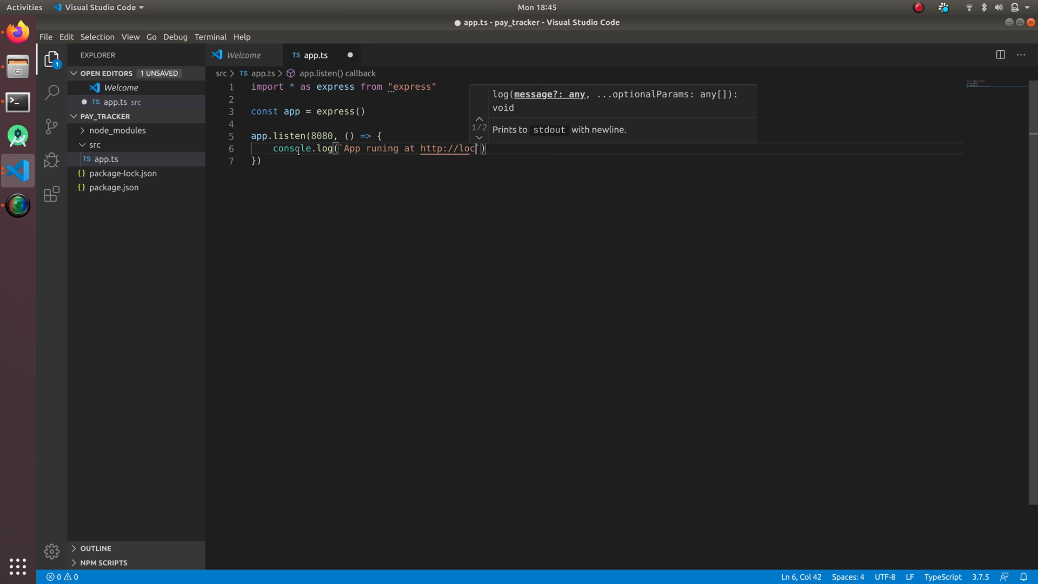
type("alhost:80800")
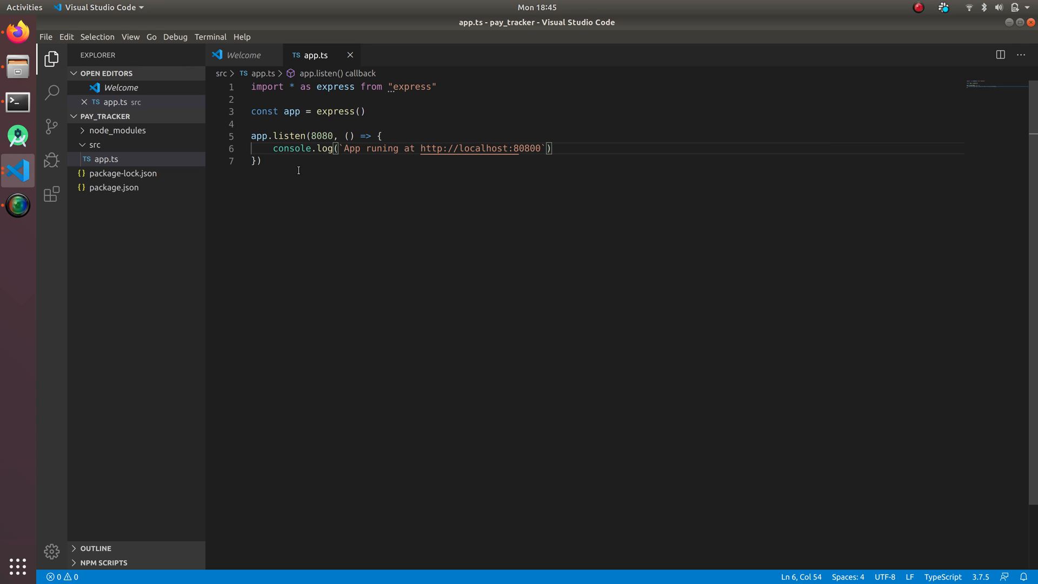
mouse_move(196, 230)
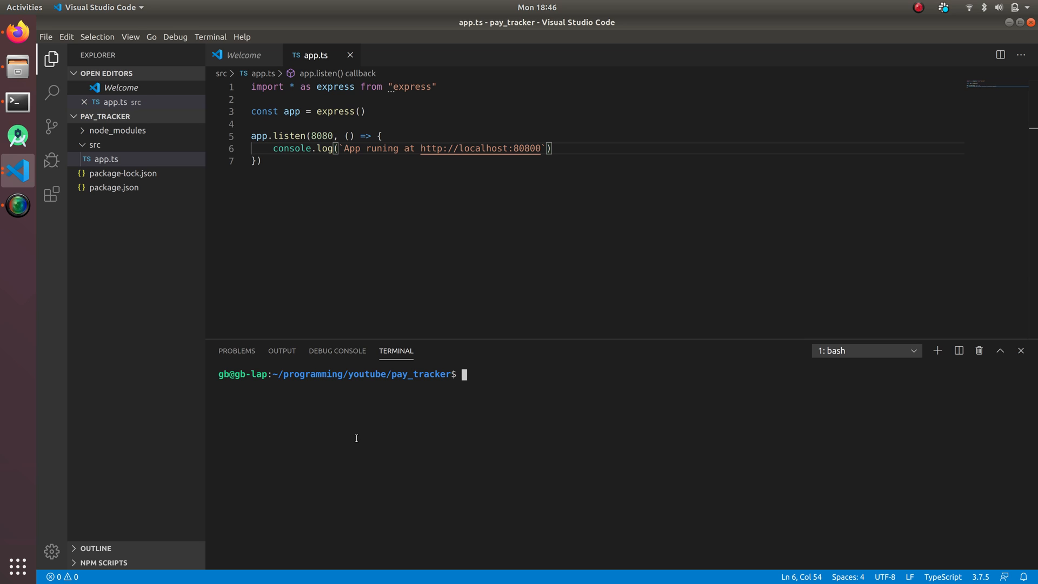
Step: Install ts-node globally with npm i -g ts-node
type("ts-node")
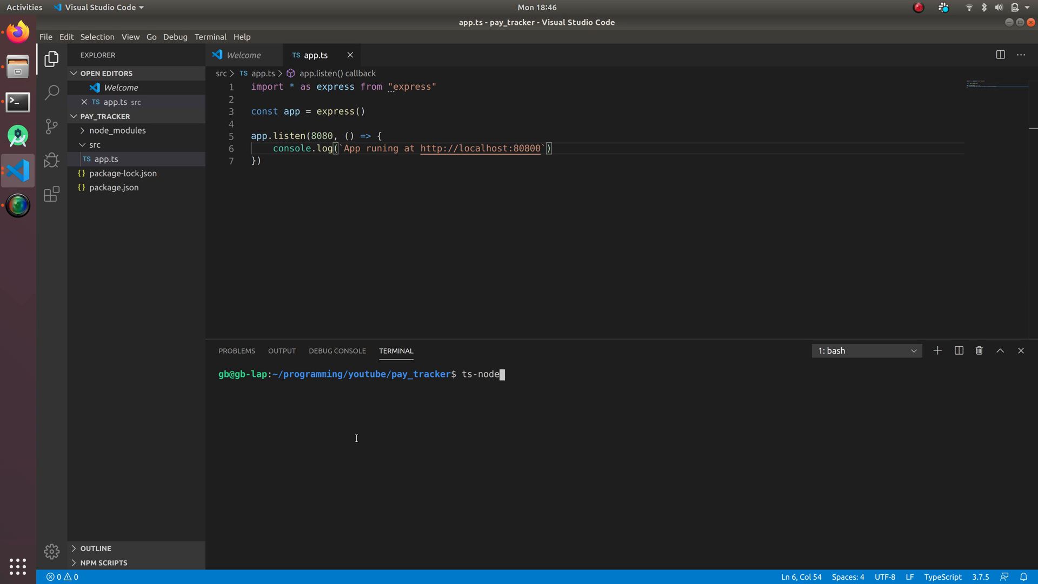
type("n")
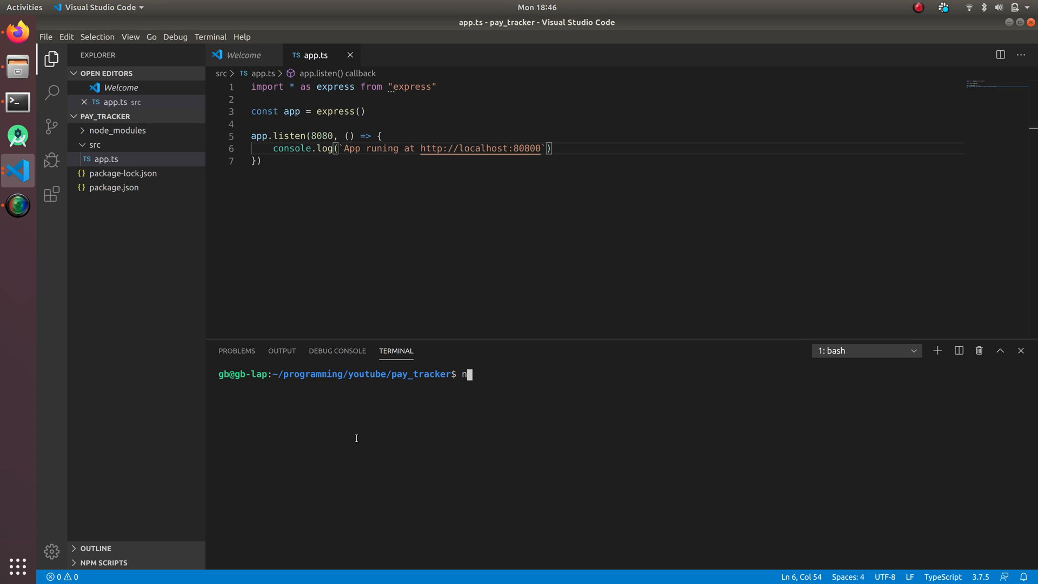
type("pm i -g")
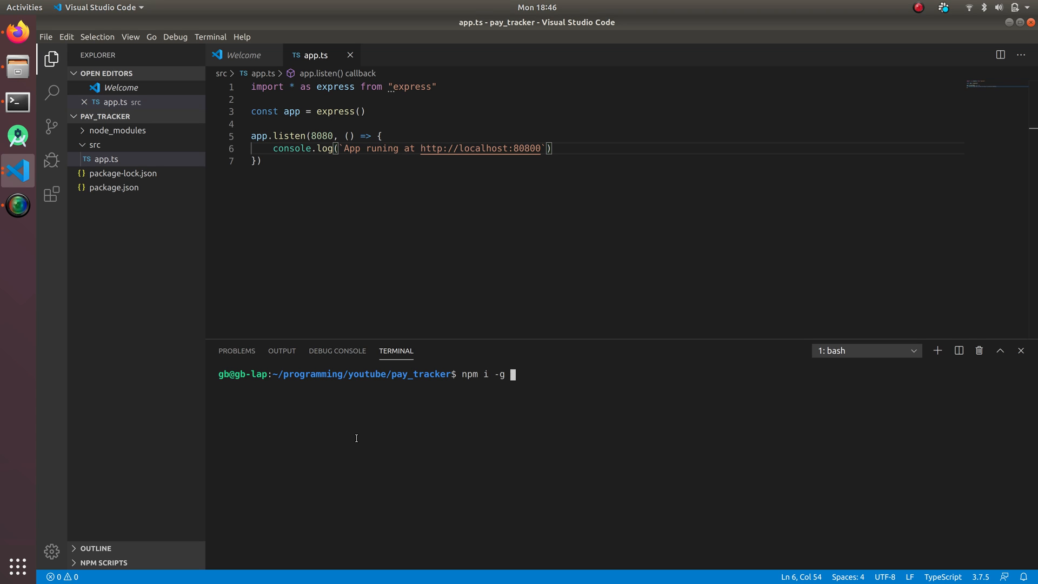
type("ts-node")
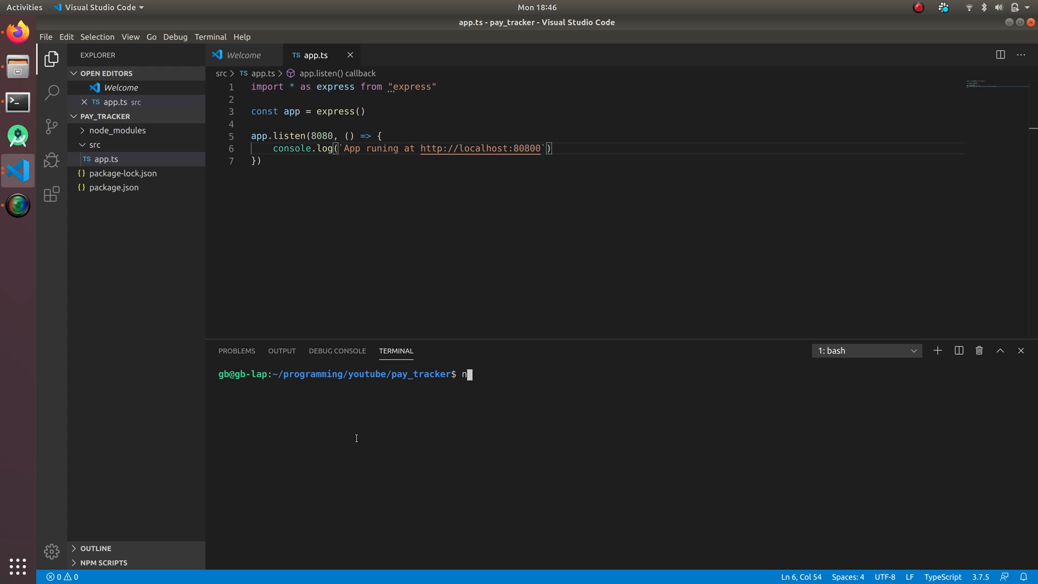
Step: Run ts-node src/app.ts to start the server
type("ts-")
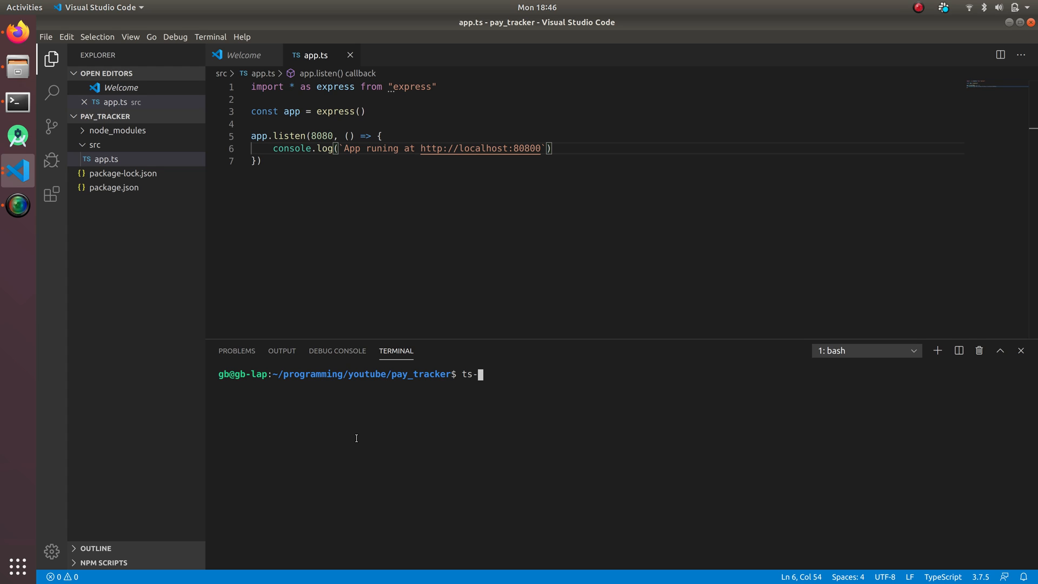
type("node src/")
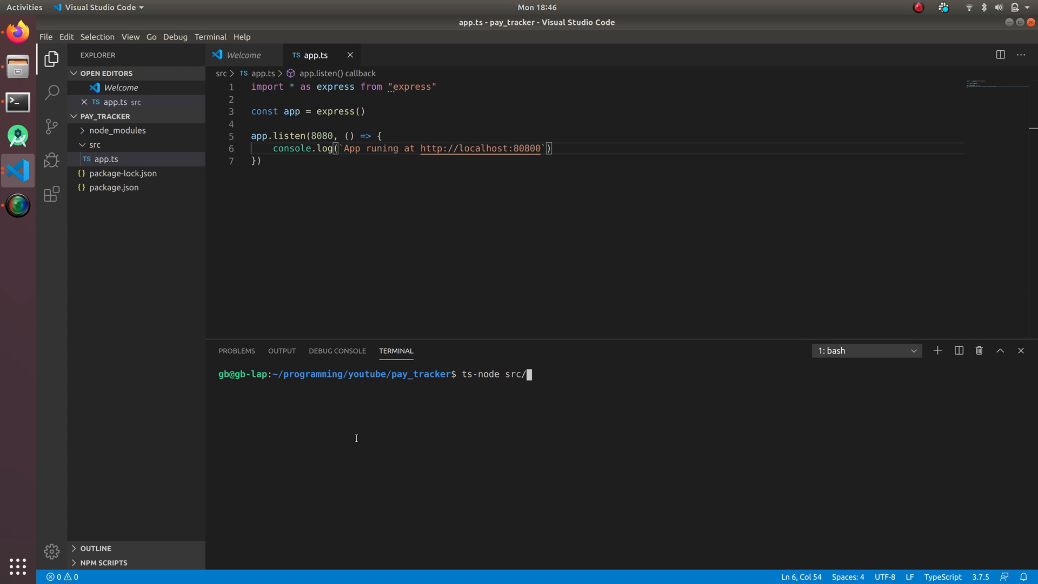
key("Return")
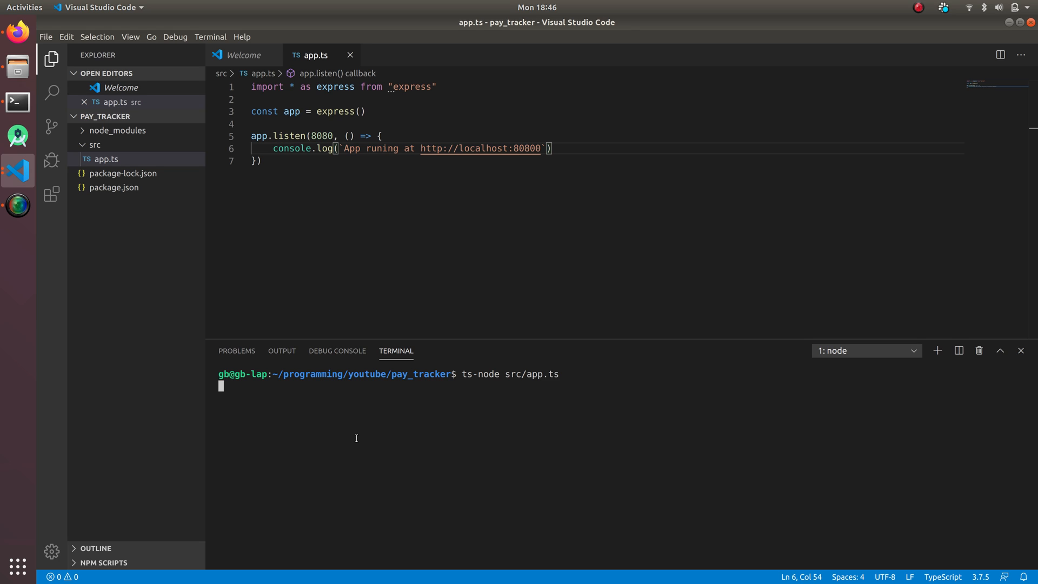
key("Return")
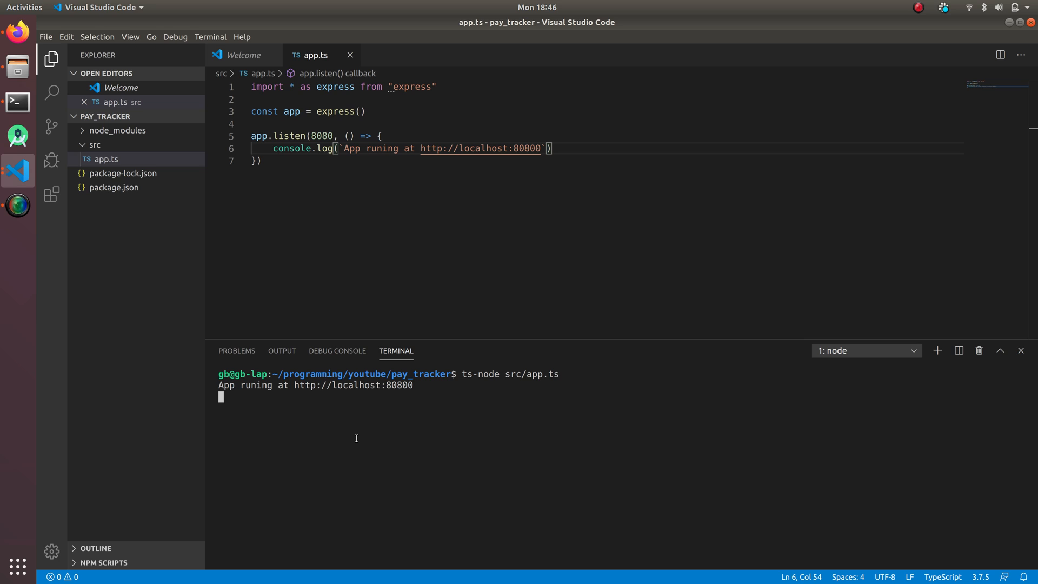
mouse_move(358, 188)
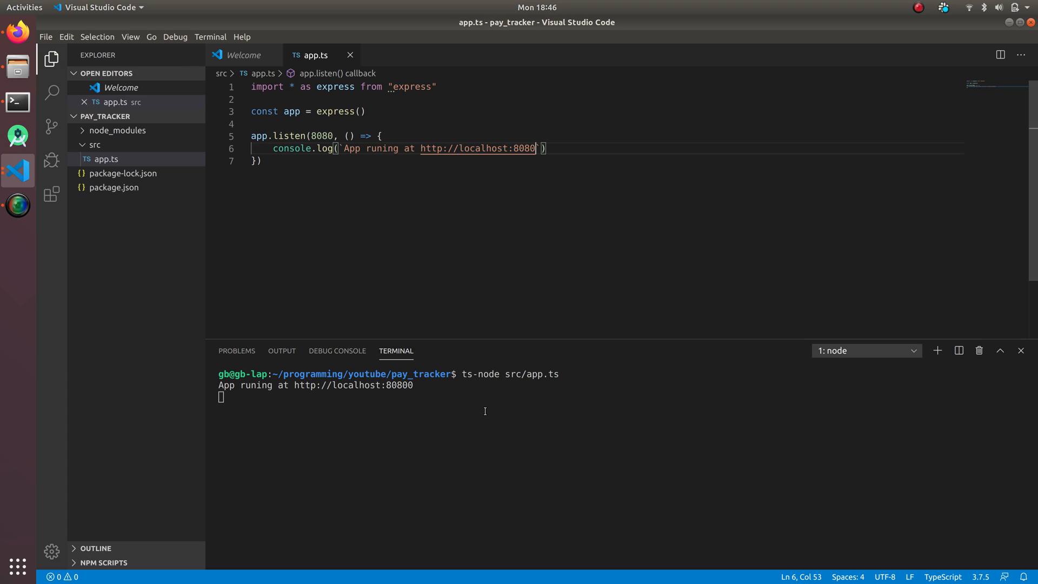
Step: Stop the server, rerun ts-node src/app.ts showing localhost:8080, then stop it again
key("ctrl+c")
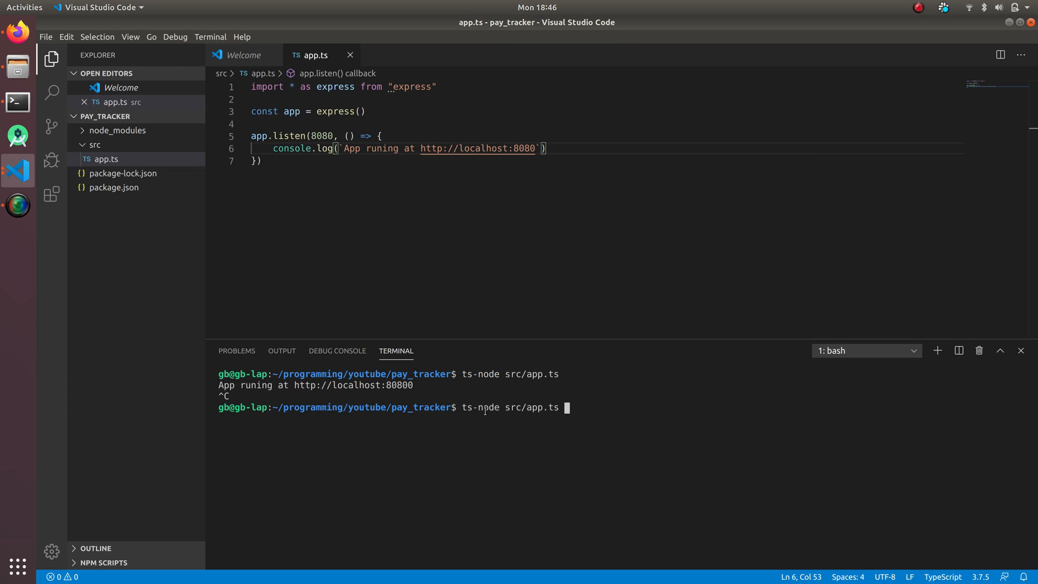
key("Return")
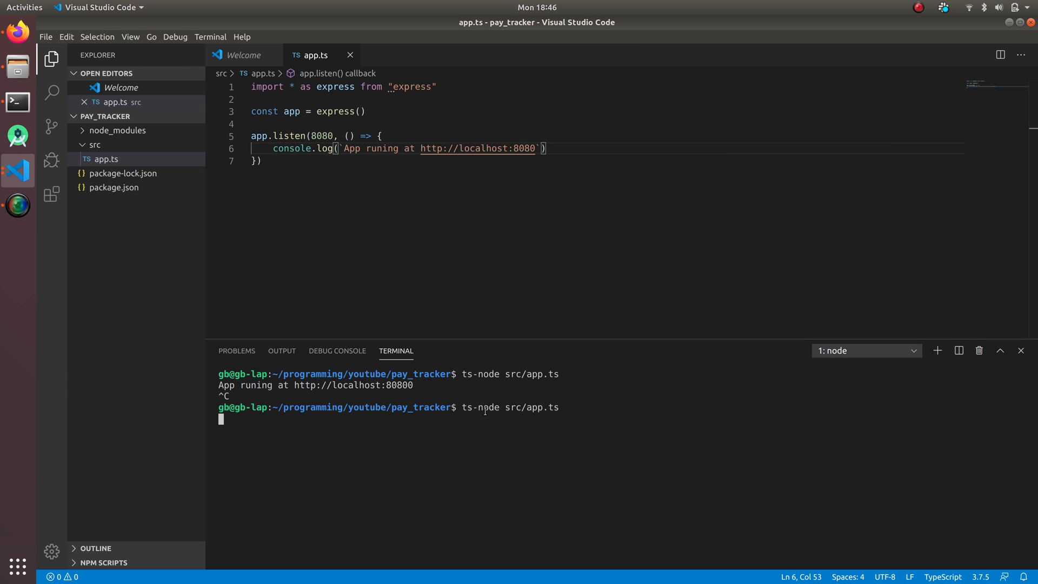
key("Return")
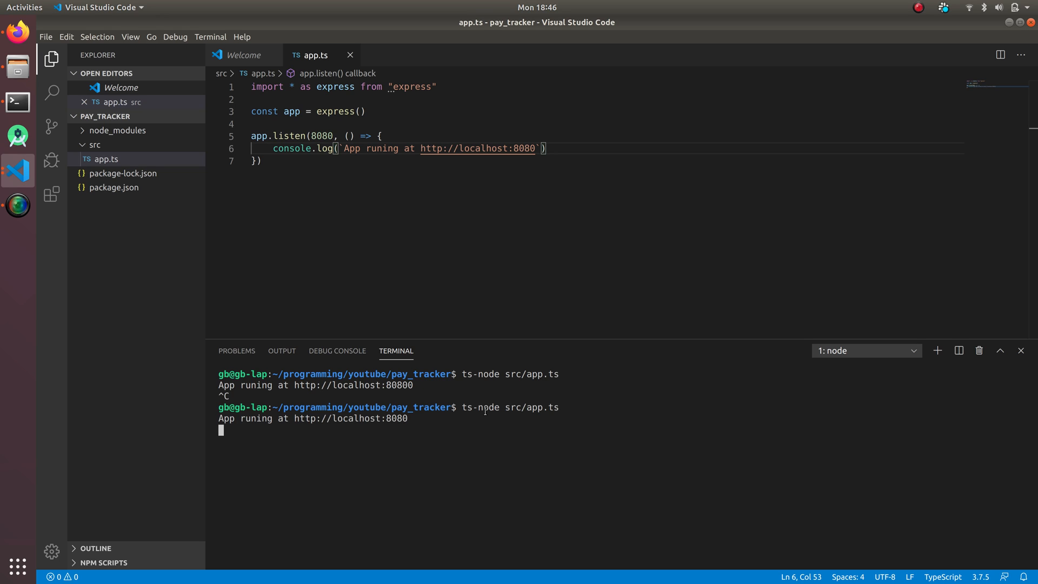
key("ctrl+c")
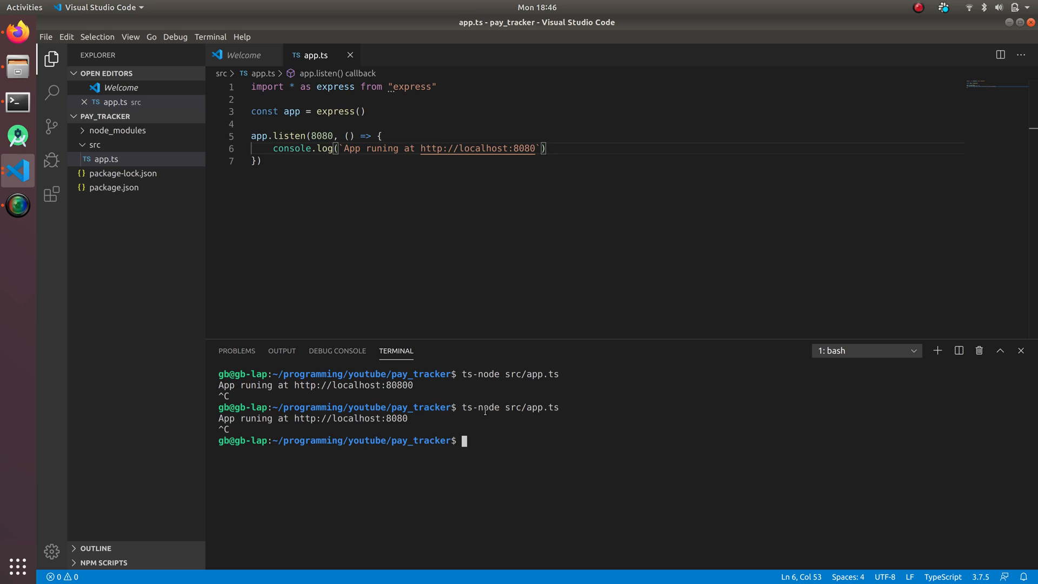